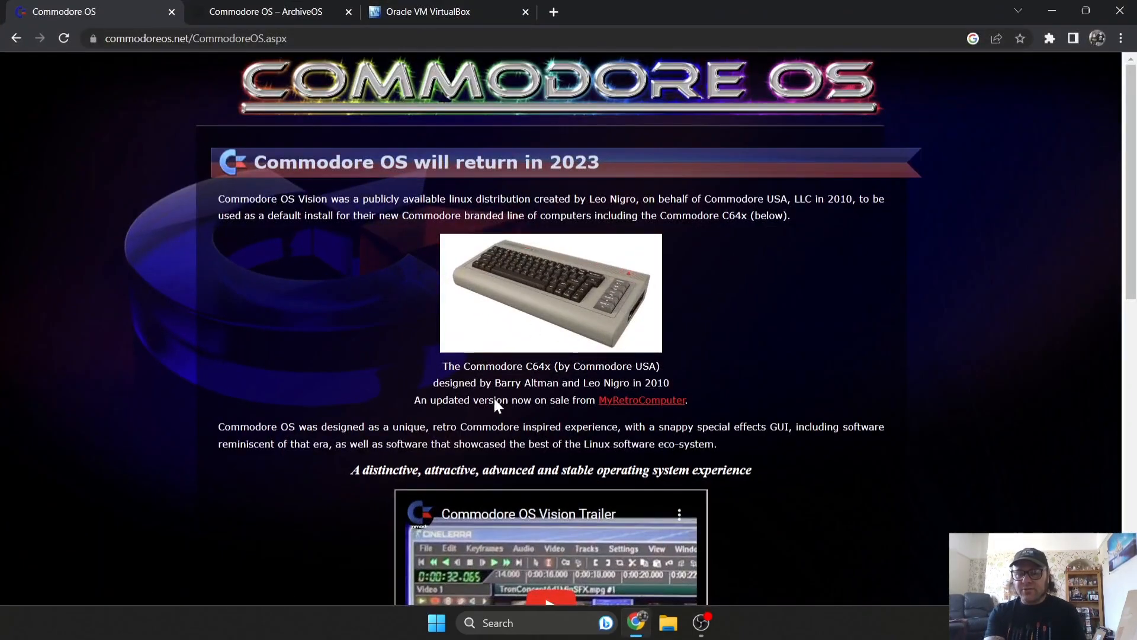
mouse_move(295, 121)
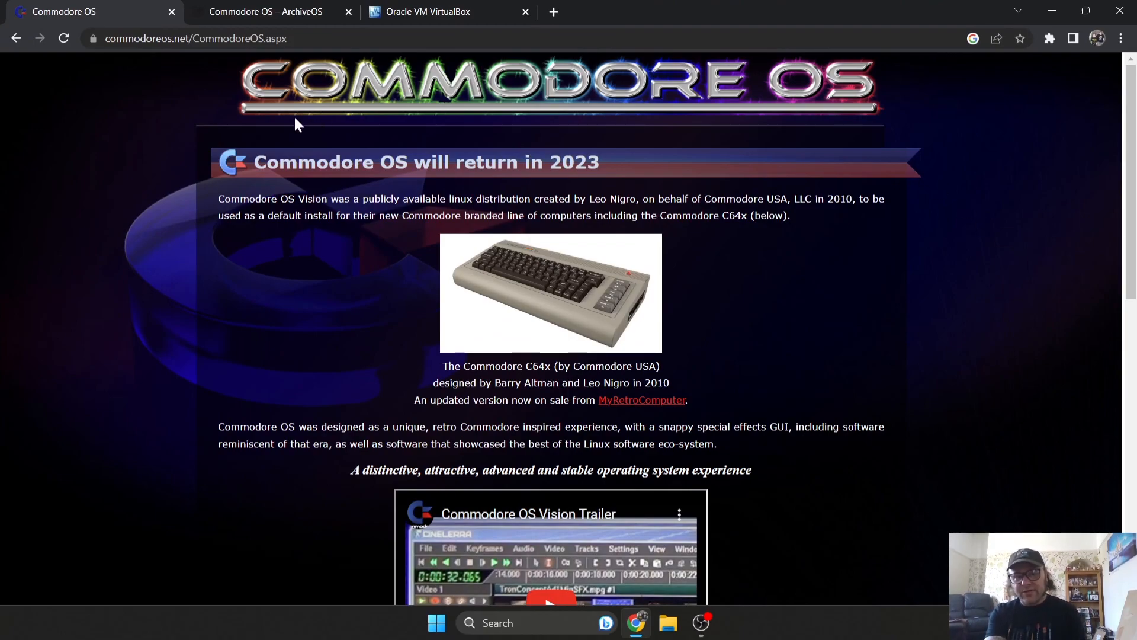
mouse_move(1046, 245)
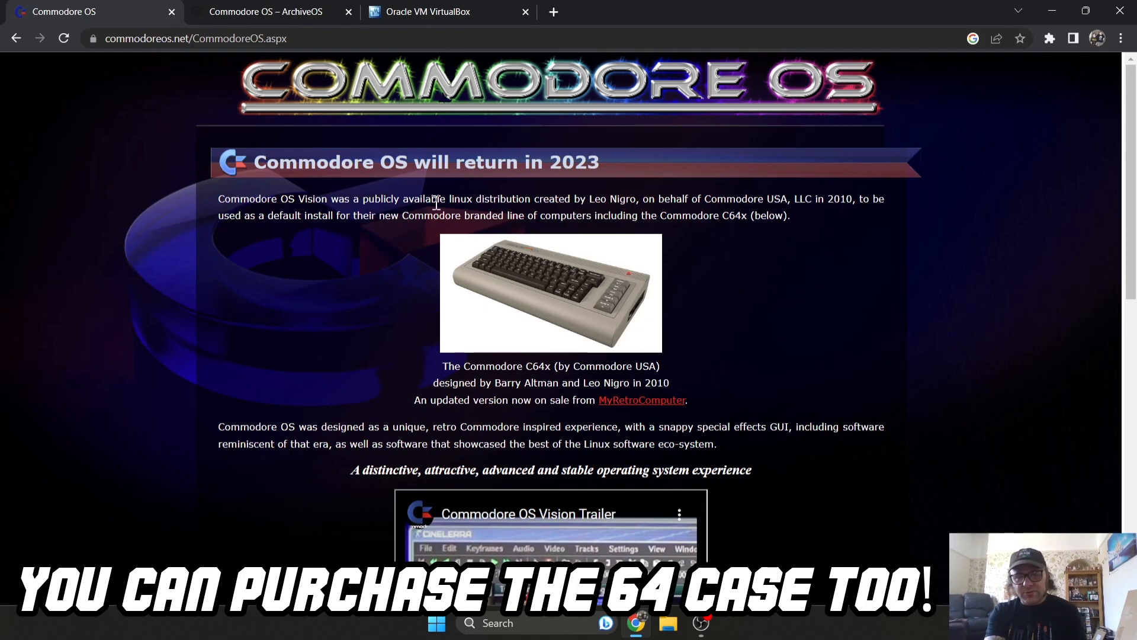
mouse_move(726, 211)
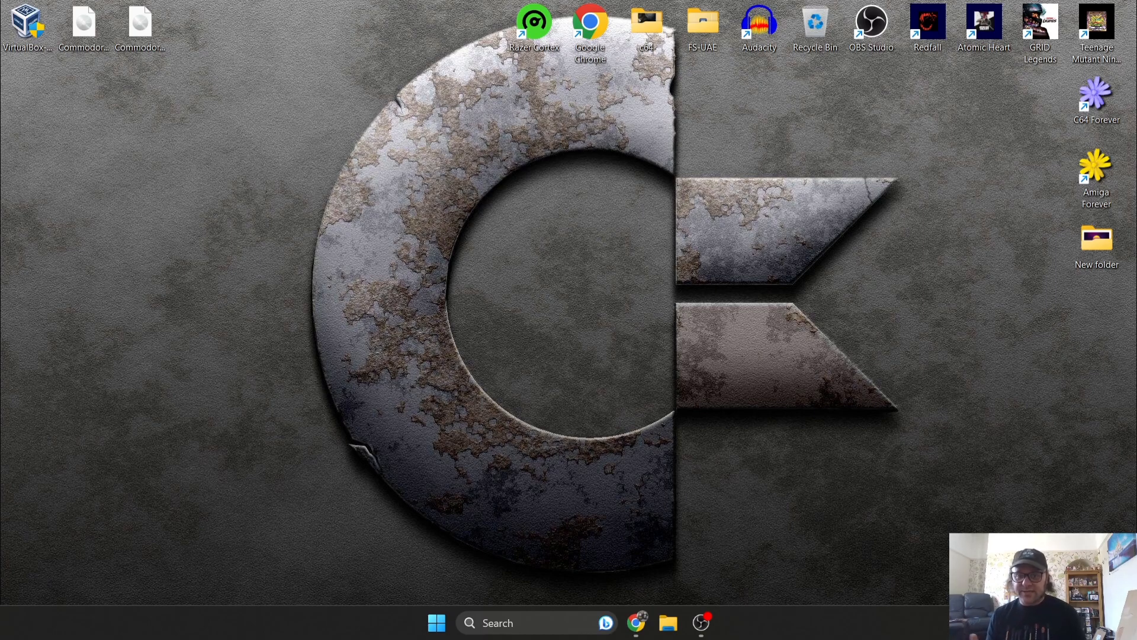
mouse_move(636, 618)
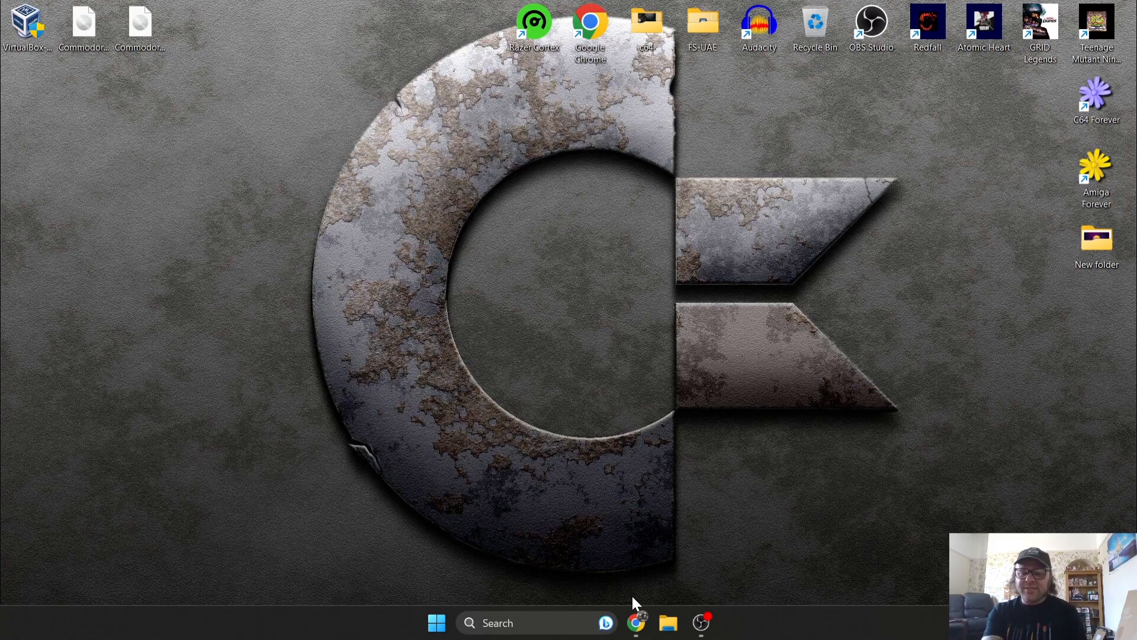
Restore Chrome and show the VirtualBox.org homepage offering version 7.0
left_click(633, 623)
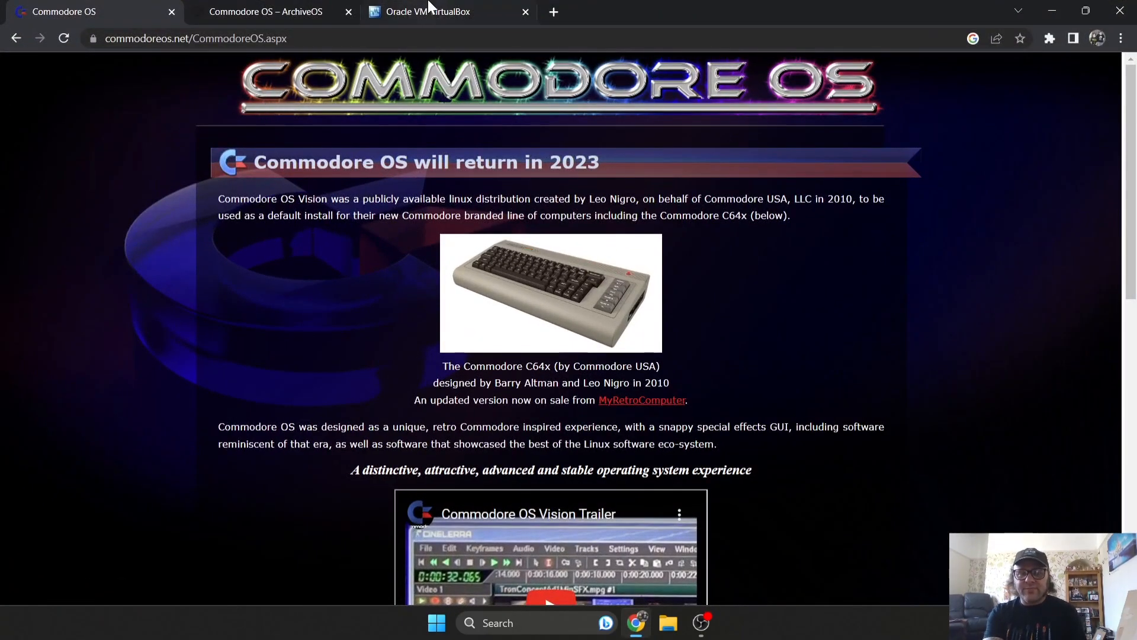
left_click(444, 12)
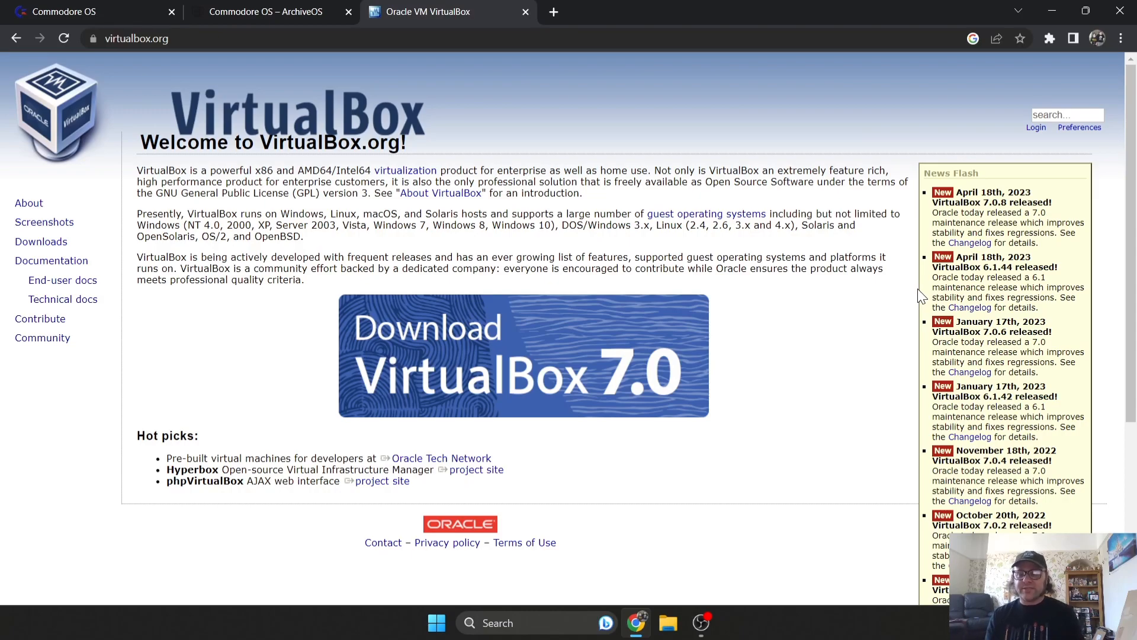
mouse_move(472, 357)
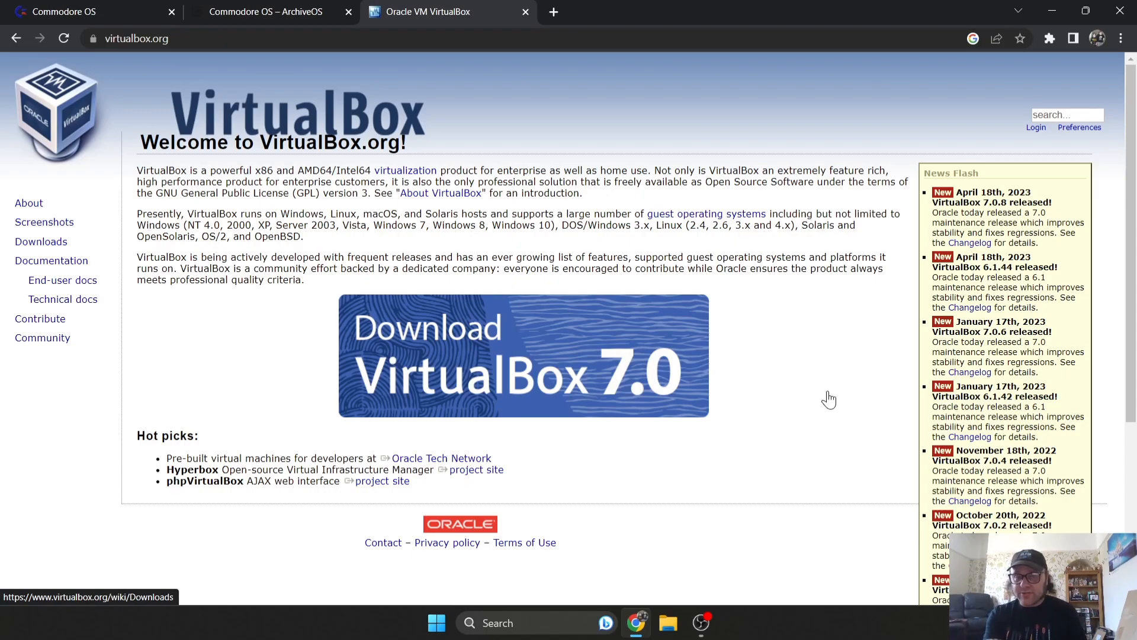
mouse_move(602, 304)
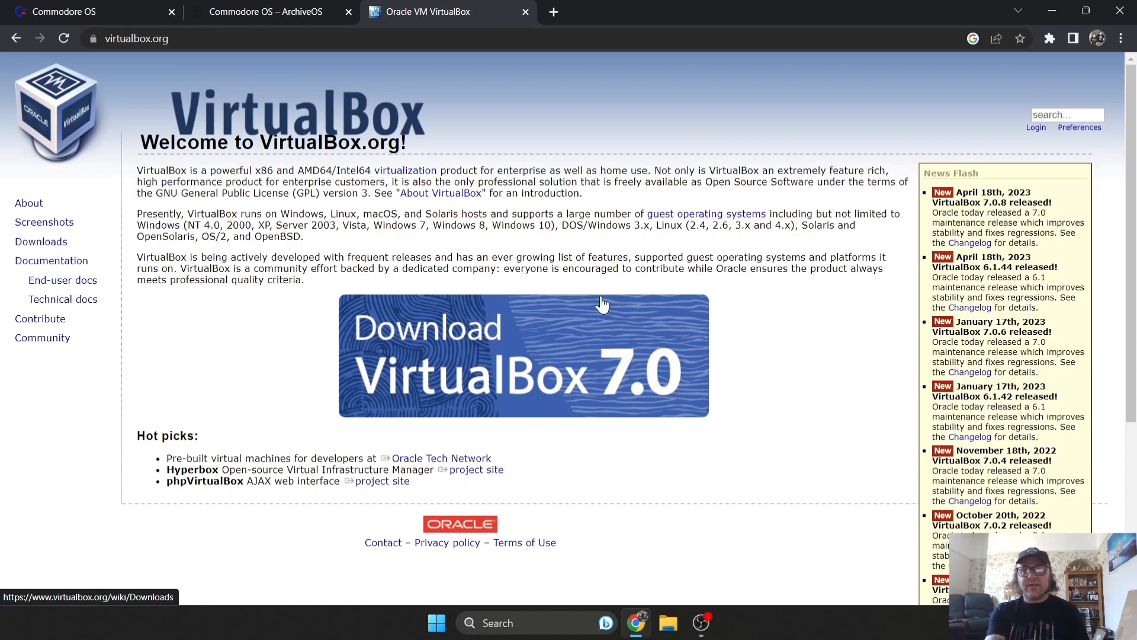
Show the ArchiveOS Commodore OS page scrolled down to its Download Commodore OS button
left_click(270, 12)
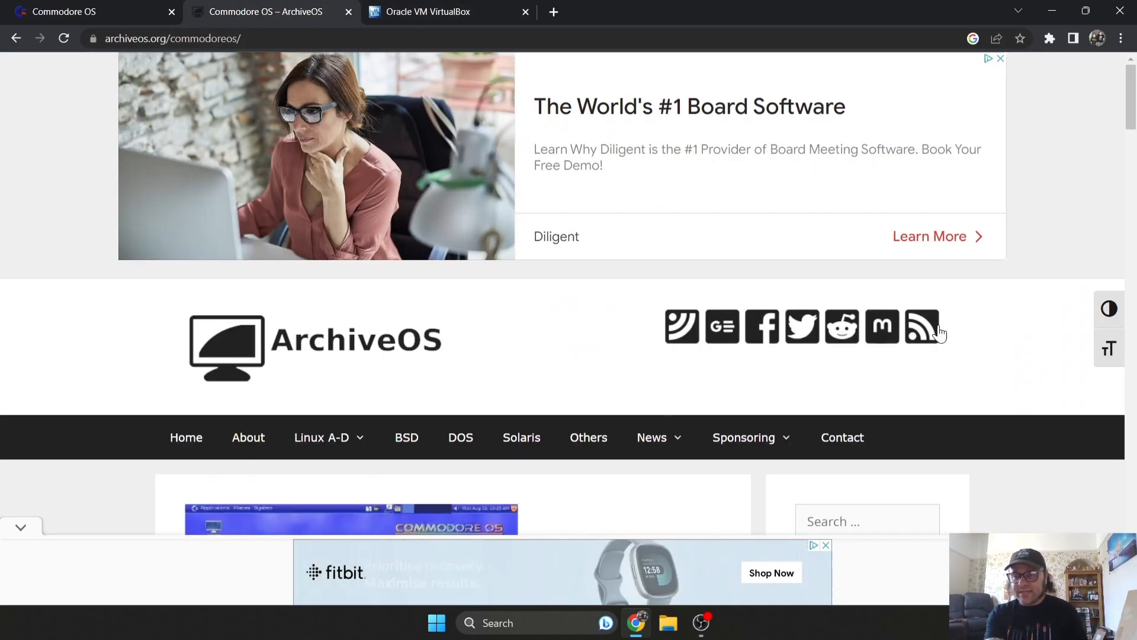
scroll("down", 3)
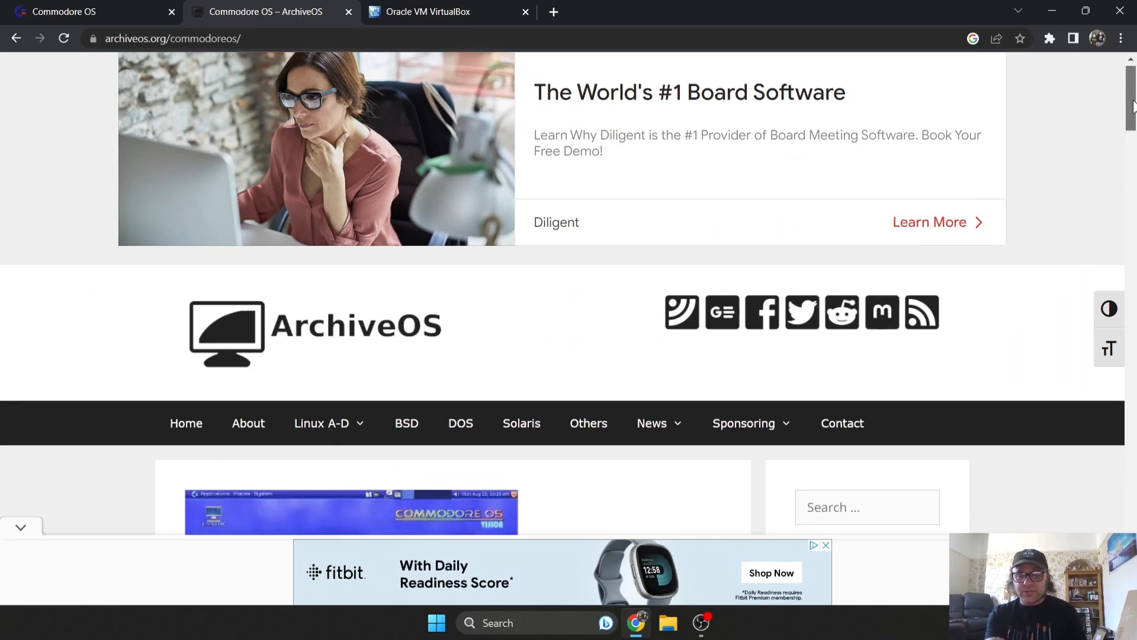
scroll("down", 3)
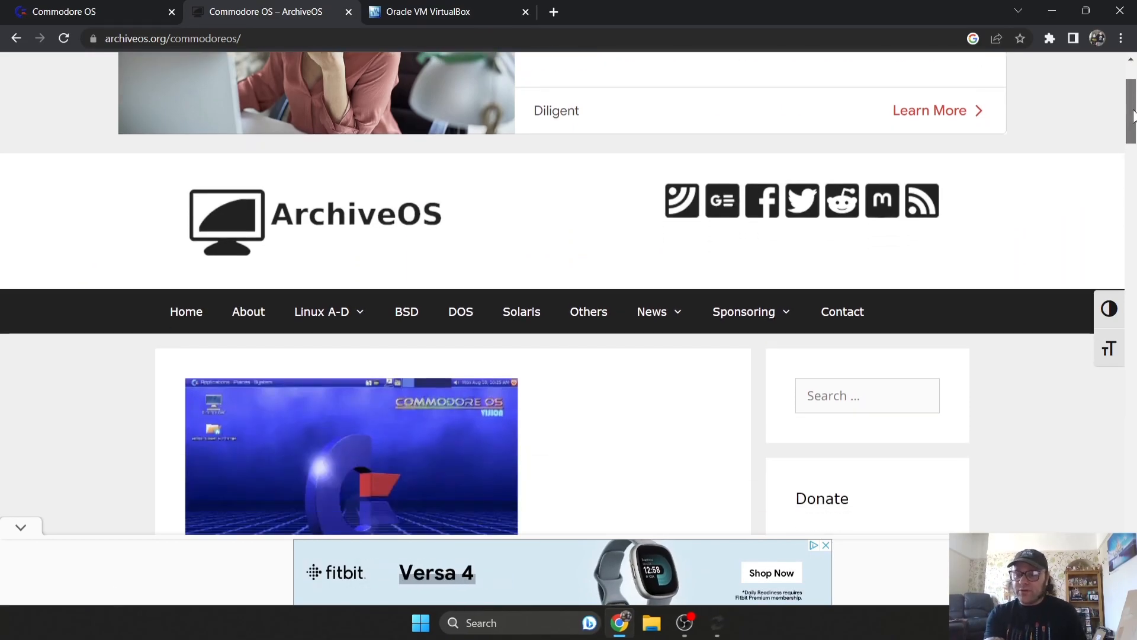
scroll("down", 3)
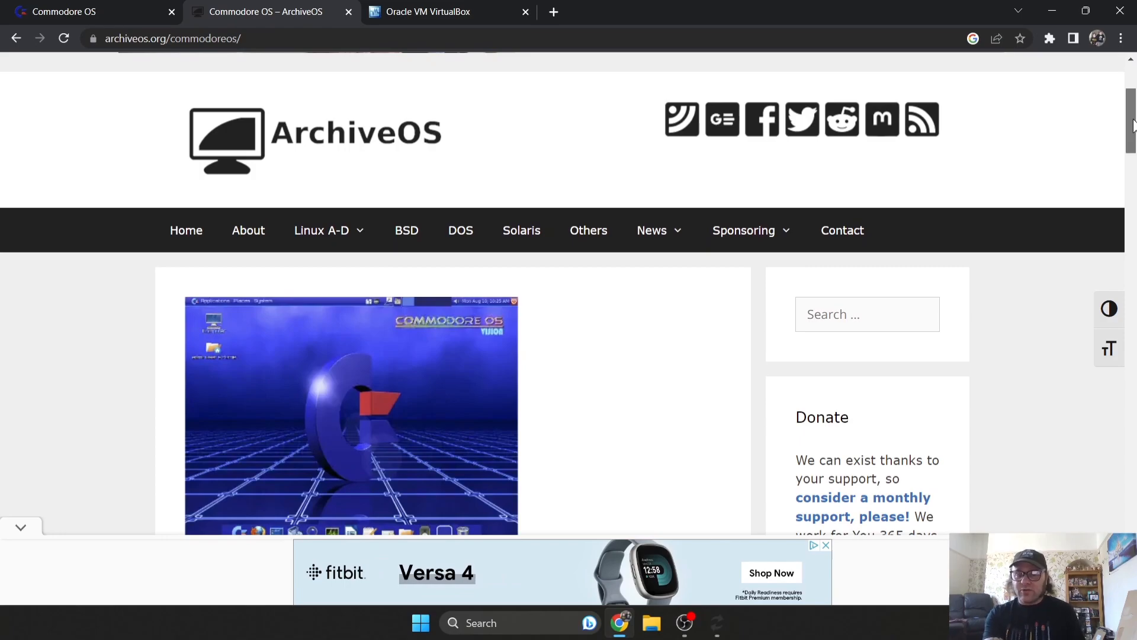
scroll("down", 3)
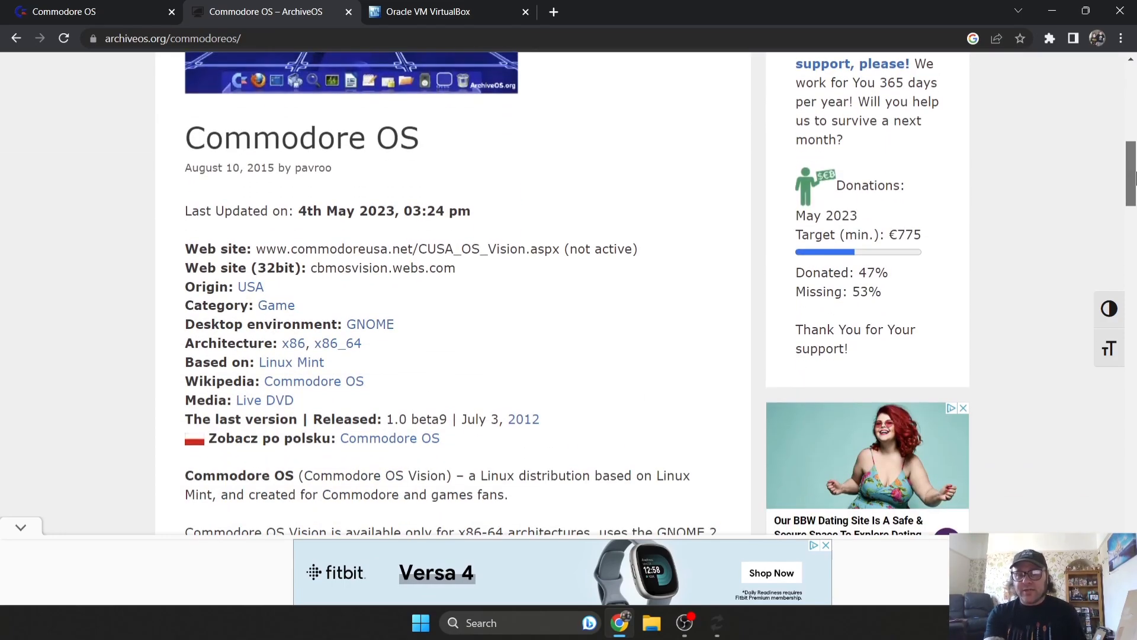
scroll("down", 3)
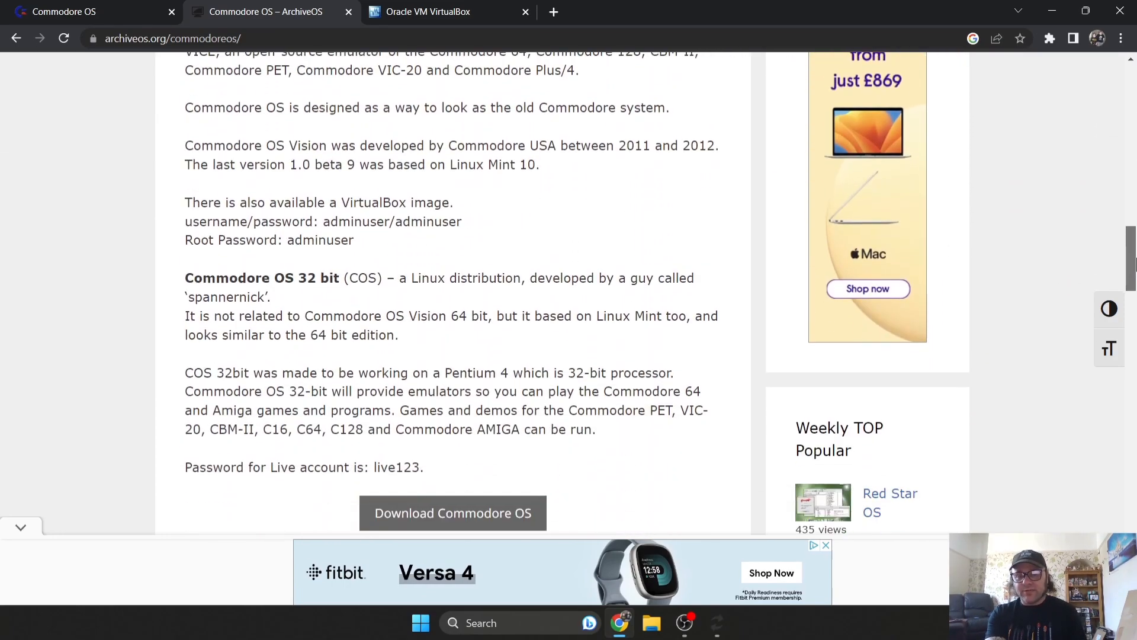
scroll("down", 3)
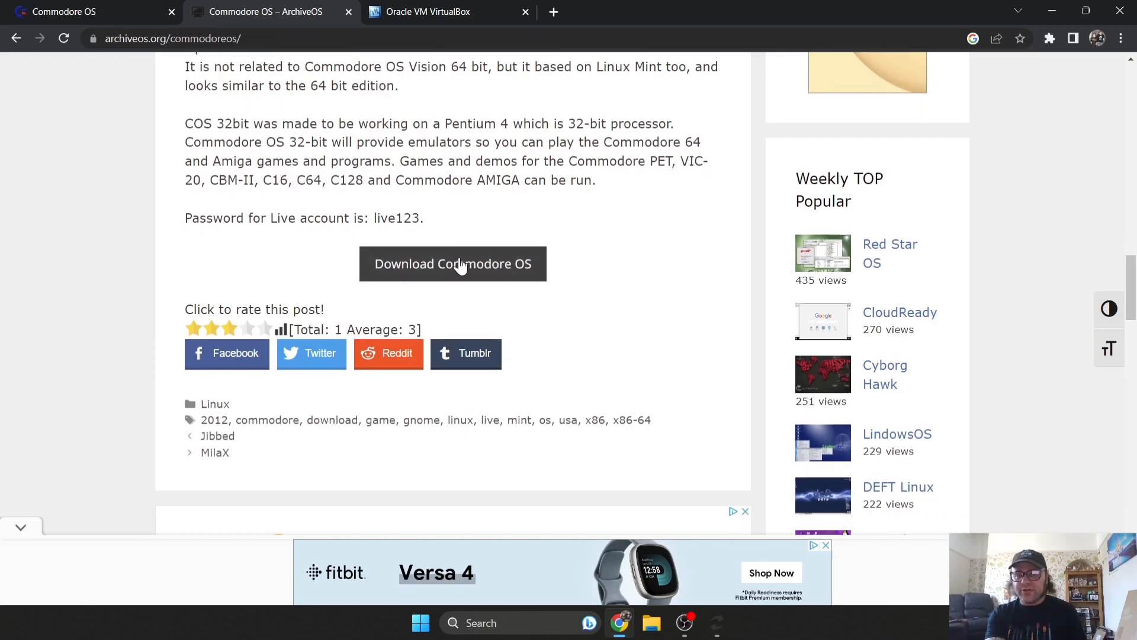
Open the Commodore OS download list with the beta9 DVD1of2 and DVD2of2 ISOs, then close it
left_click(452, 263)
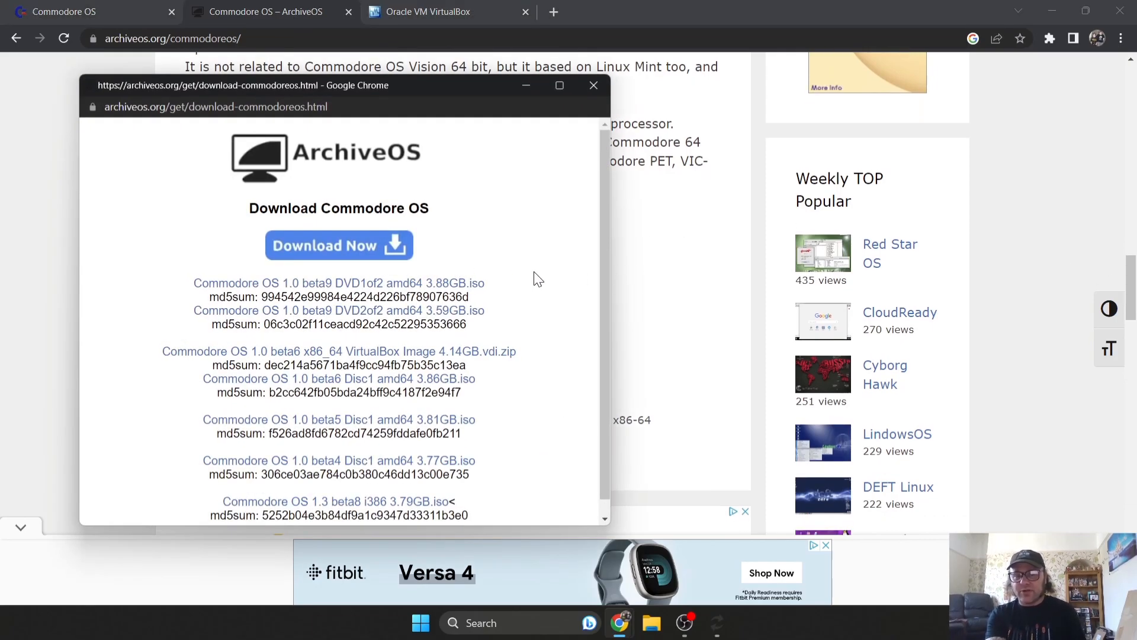
mouse_move(267, 291)
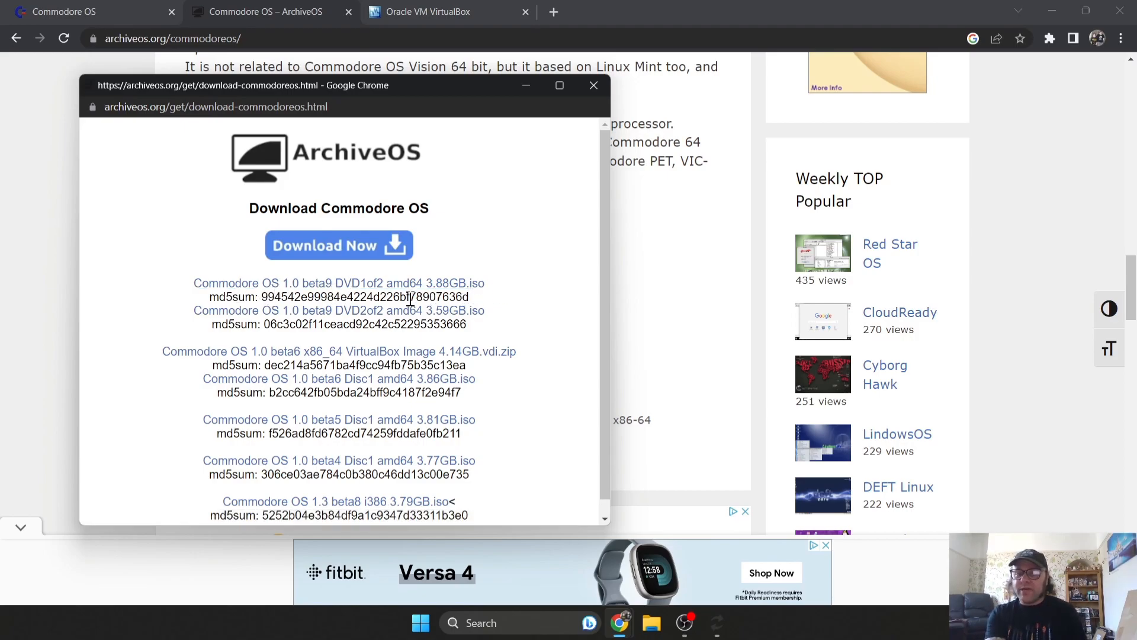
mouse_move(360, 291)
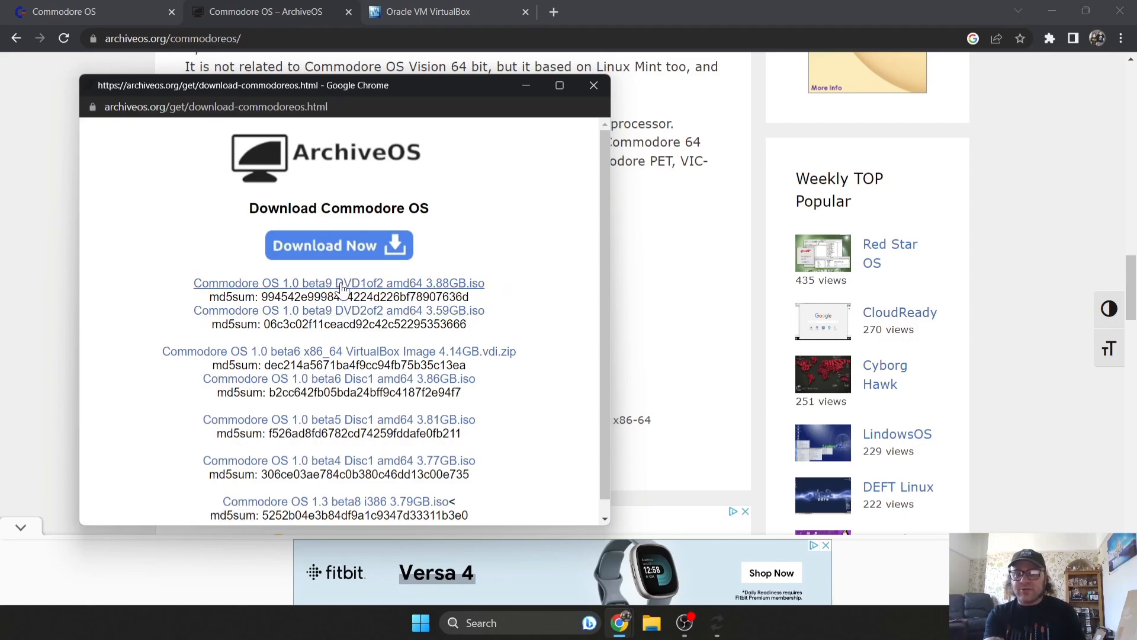
mouse_move(350, 311)
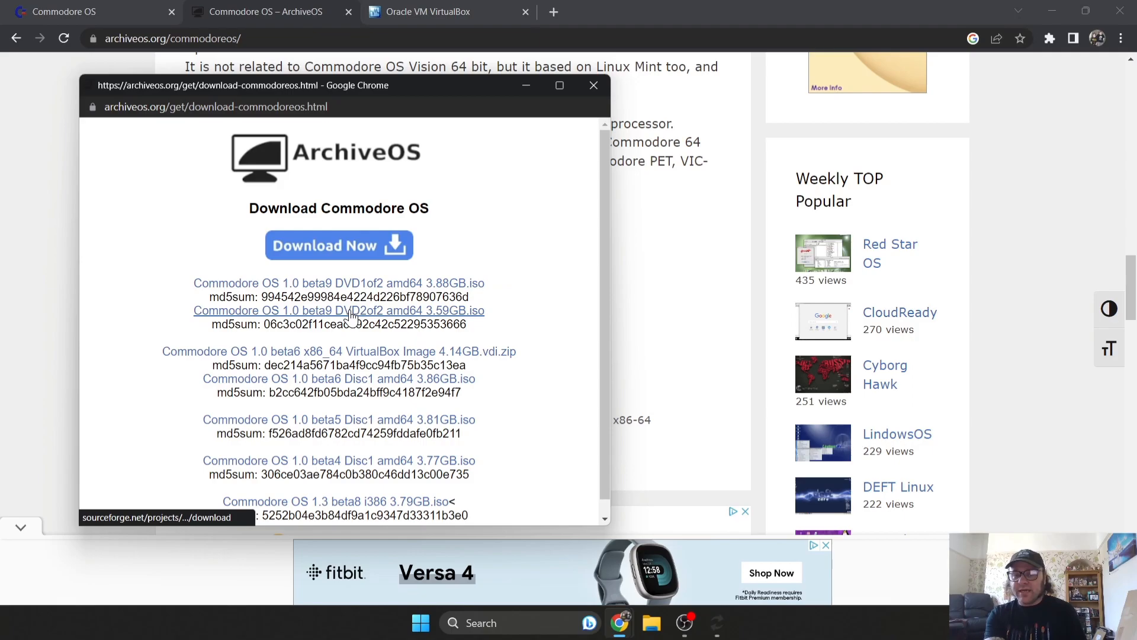
mouse_move(533, 307)
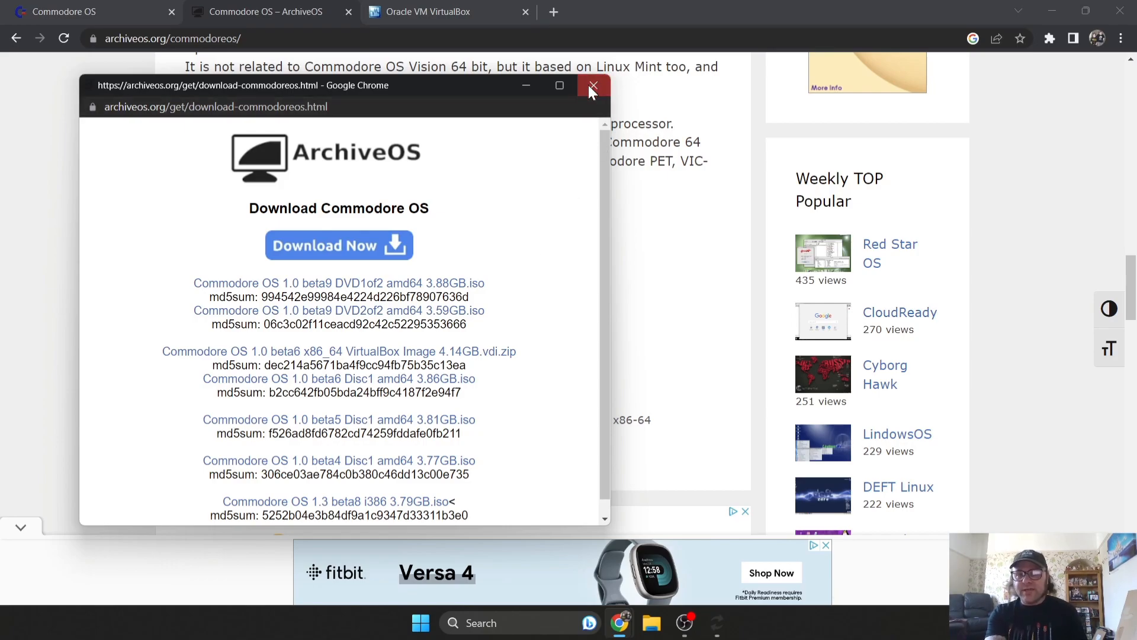
left_click(592, 85)
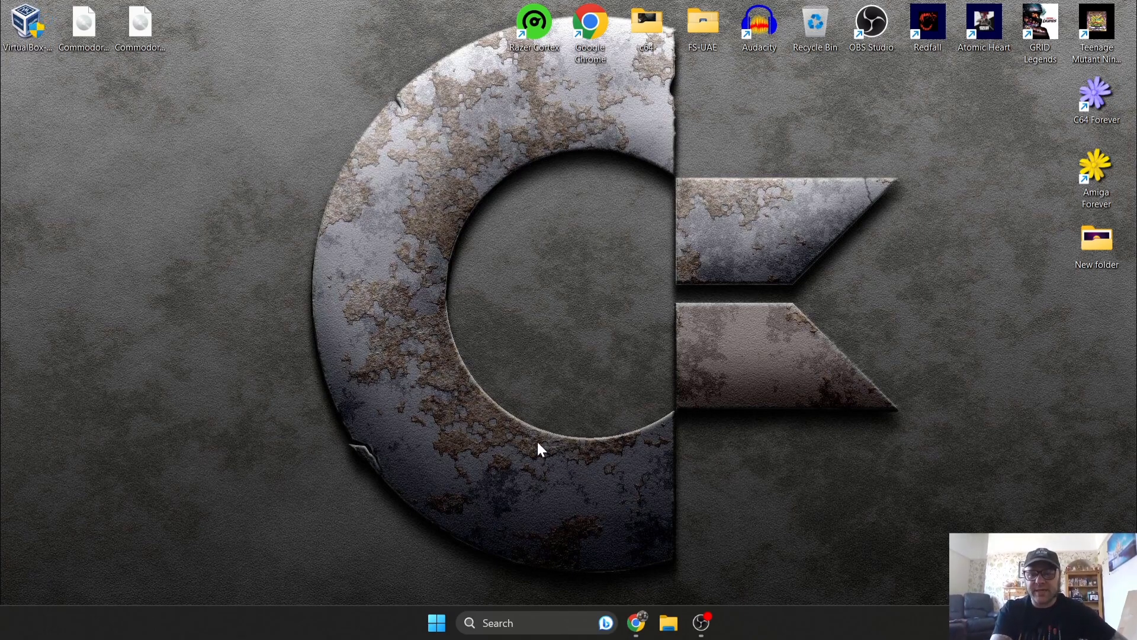
mouse_move(532, 449)
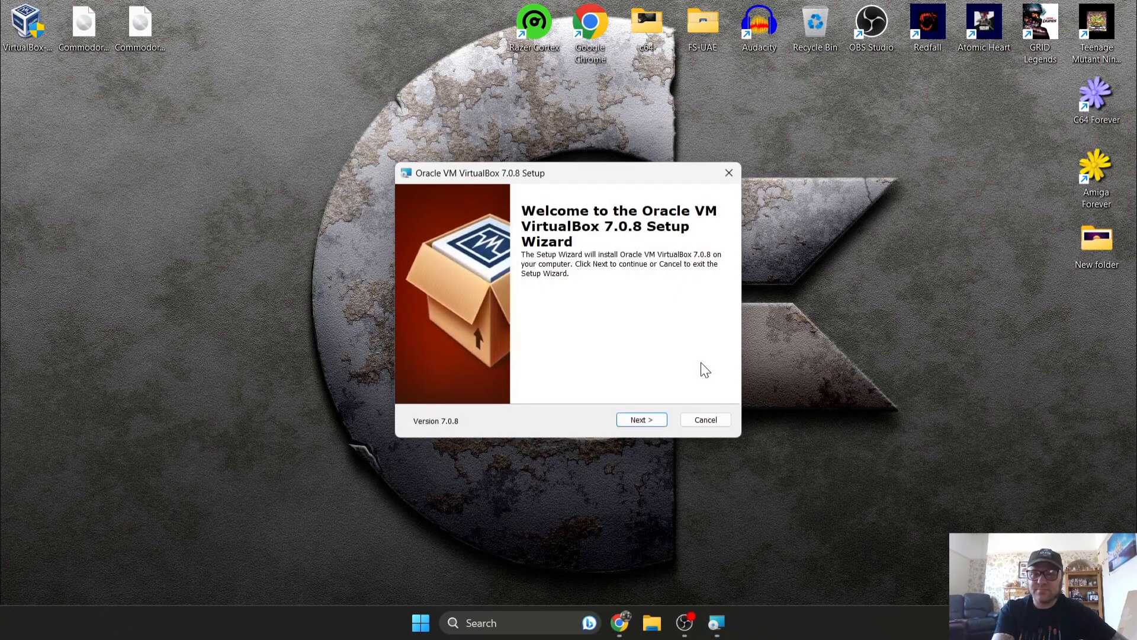
Install VirtualBox 7.0.8 with default features, accepting the network reset warning
left_click(641, 419)
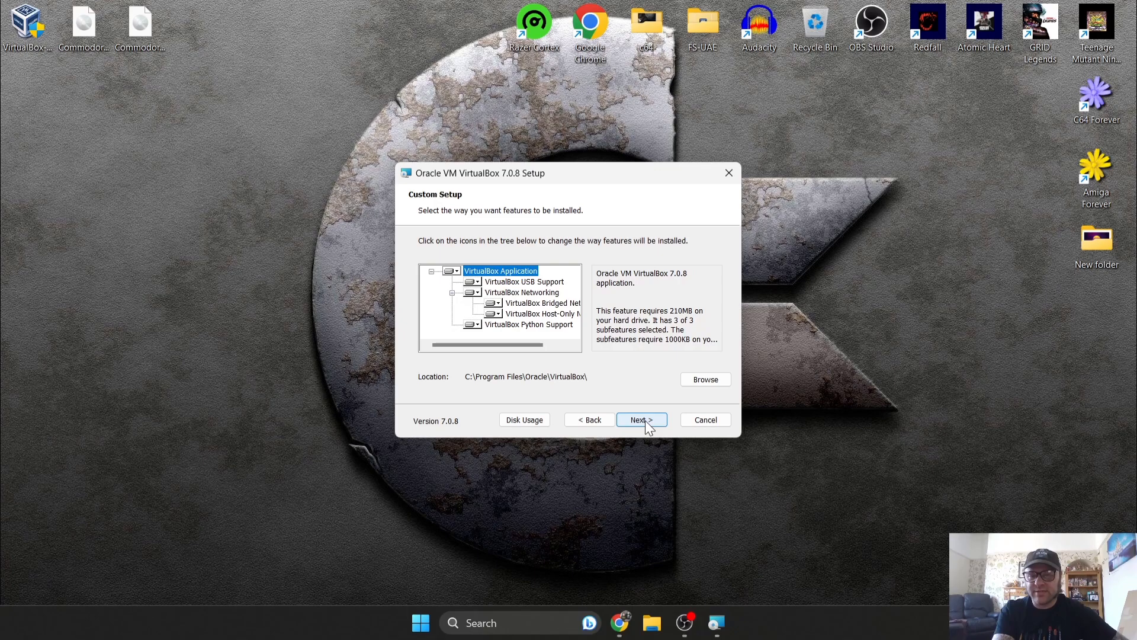
left_click(641, 419)
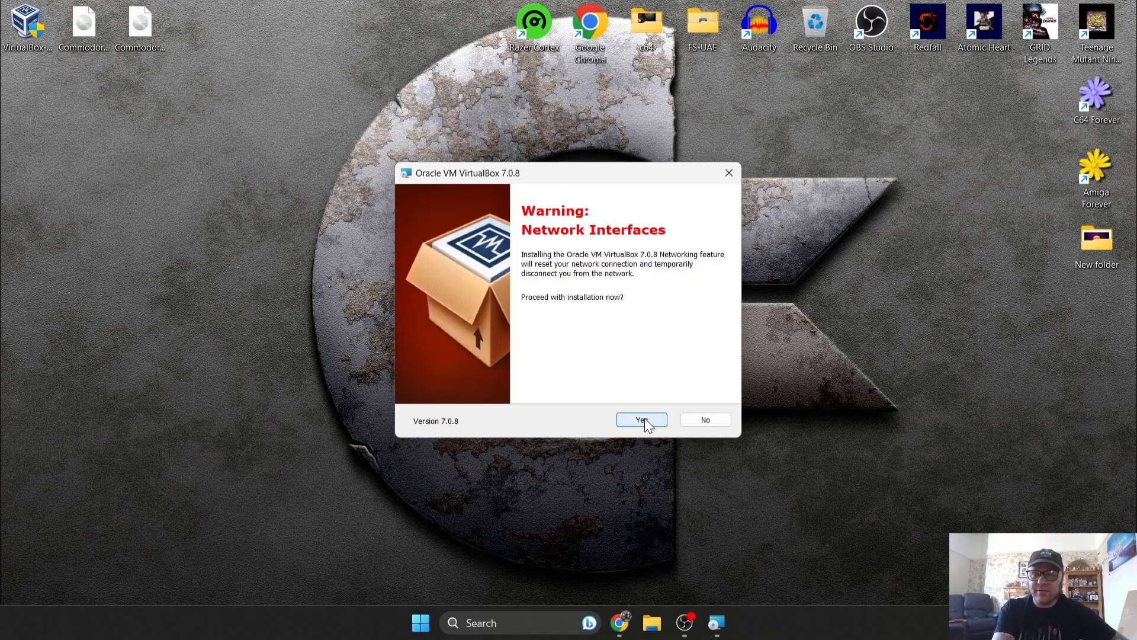
left_click(641, 419)
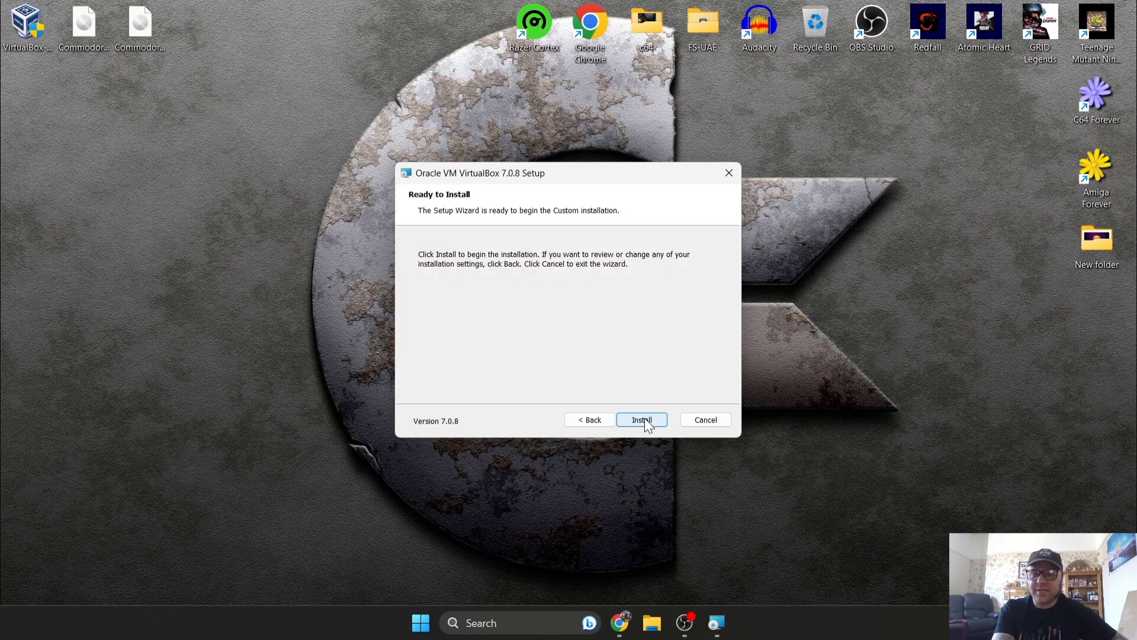
left_click(642, 419)
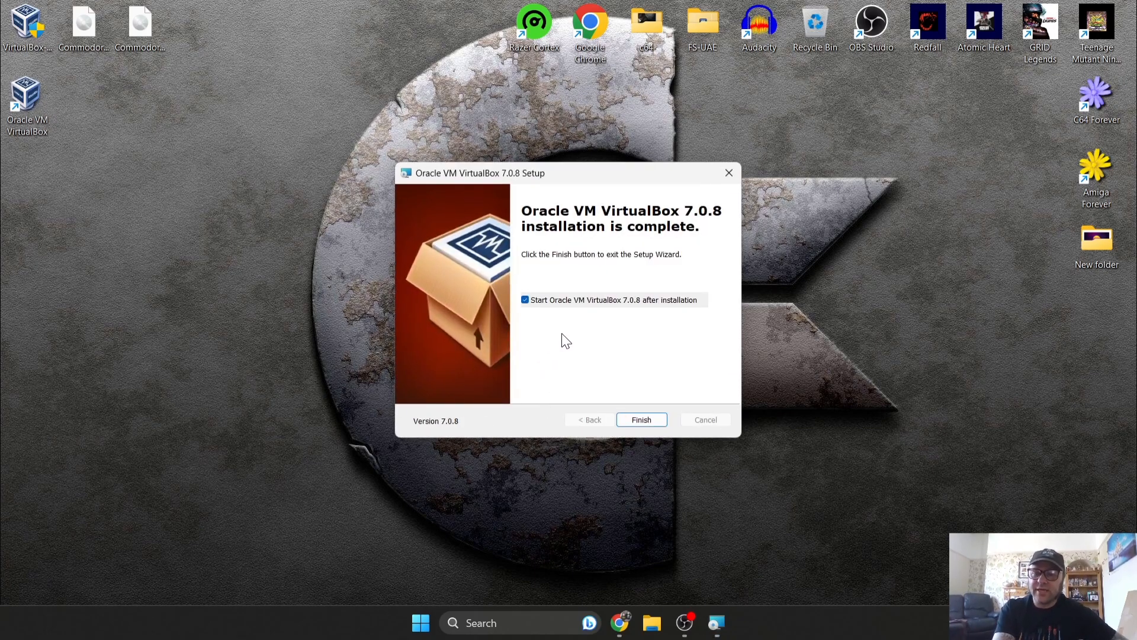
mouse_move(646, 422)
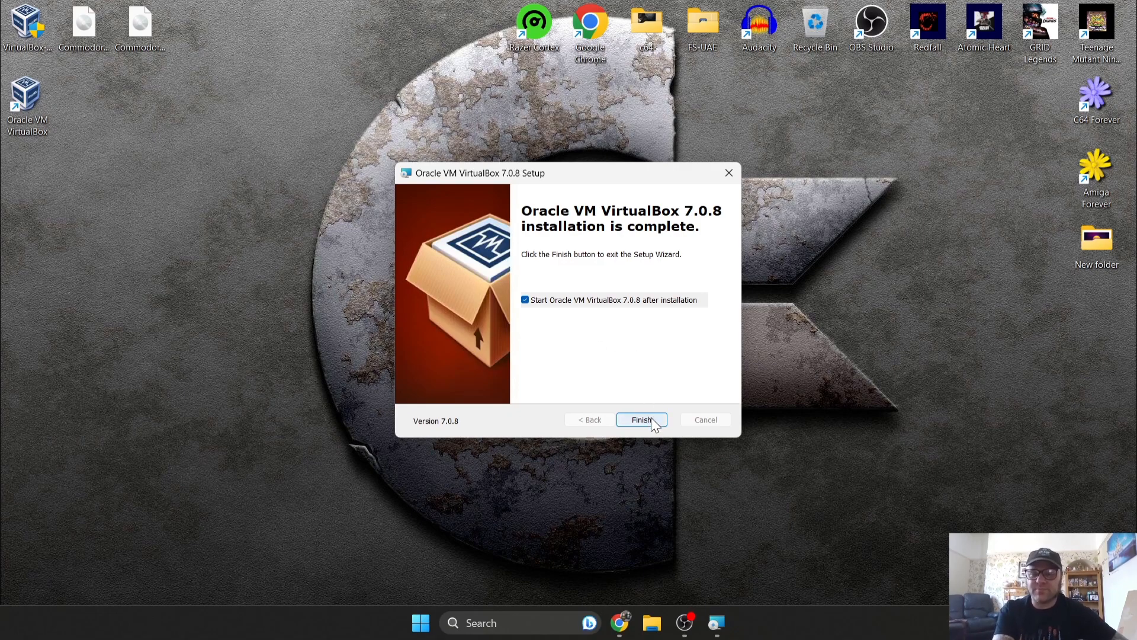
Finish the setup wizard and launch VirtualBox Manager with no machines listed
left_click(642, 419)
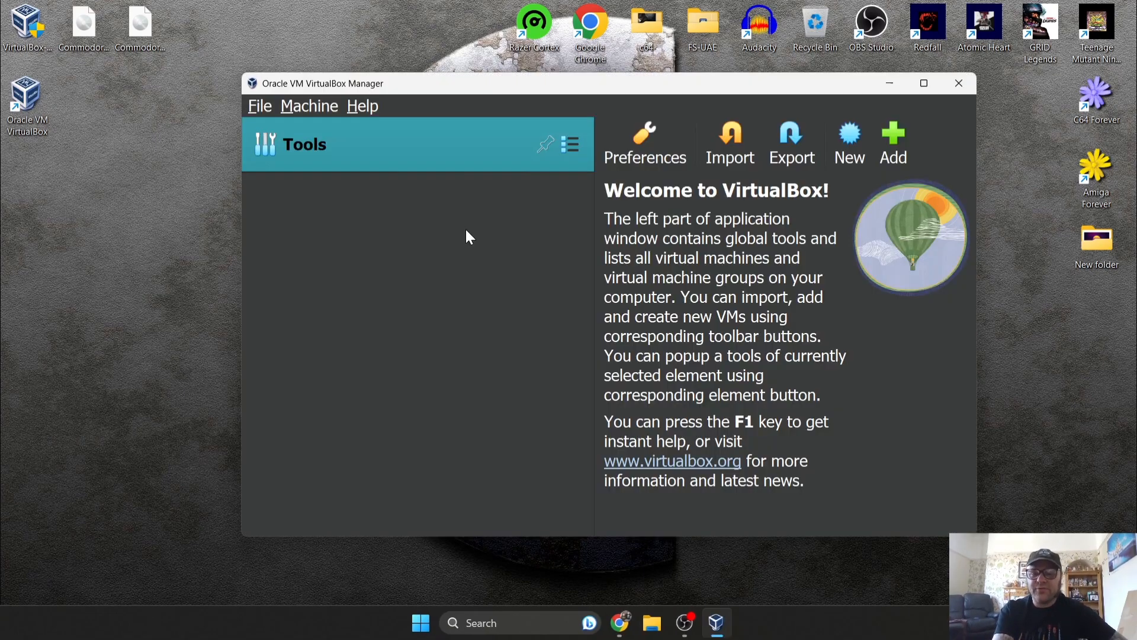
mouse_move(552, 322)
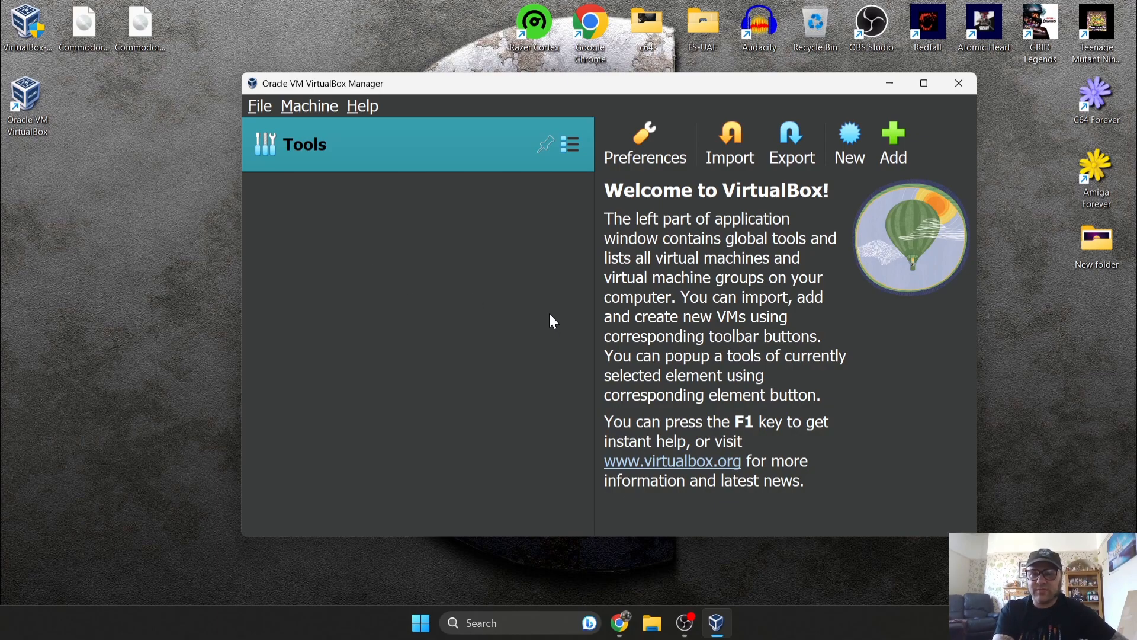
mouse_move(740, 317)
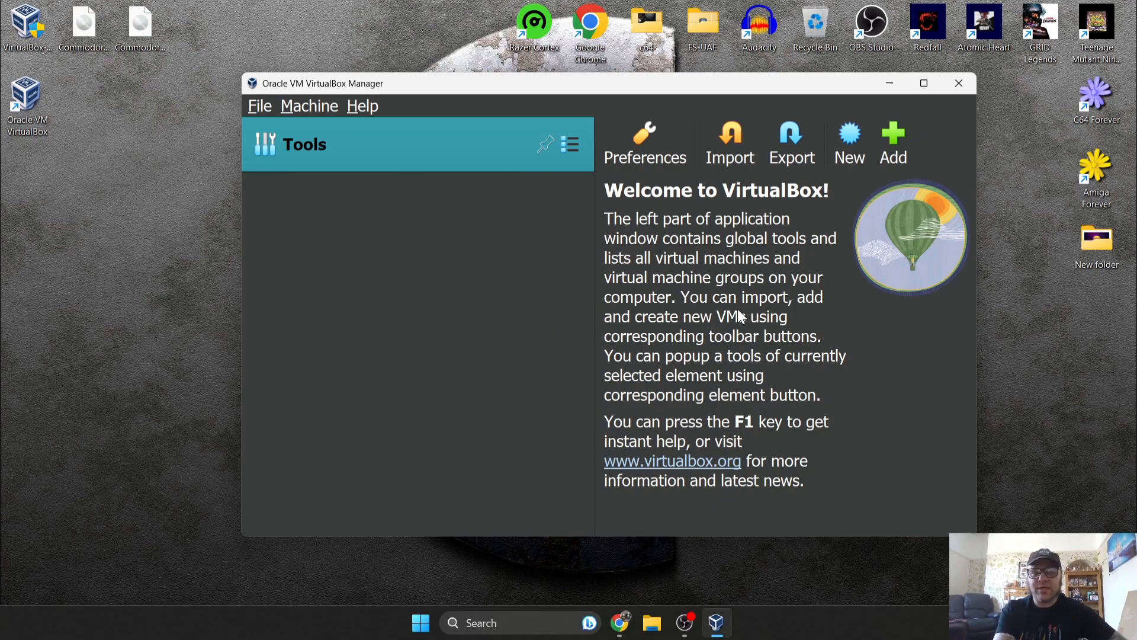
mouse_move(725, 304)
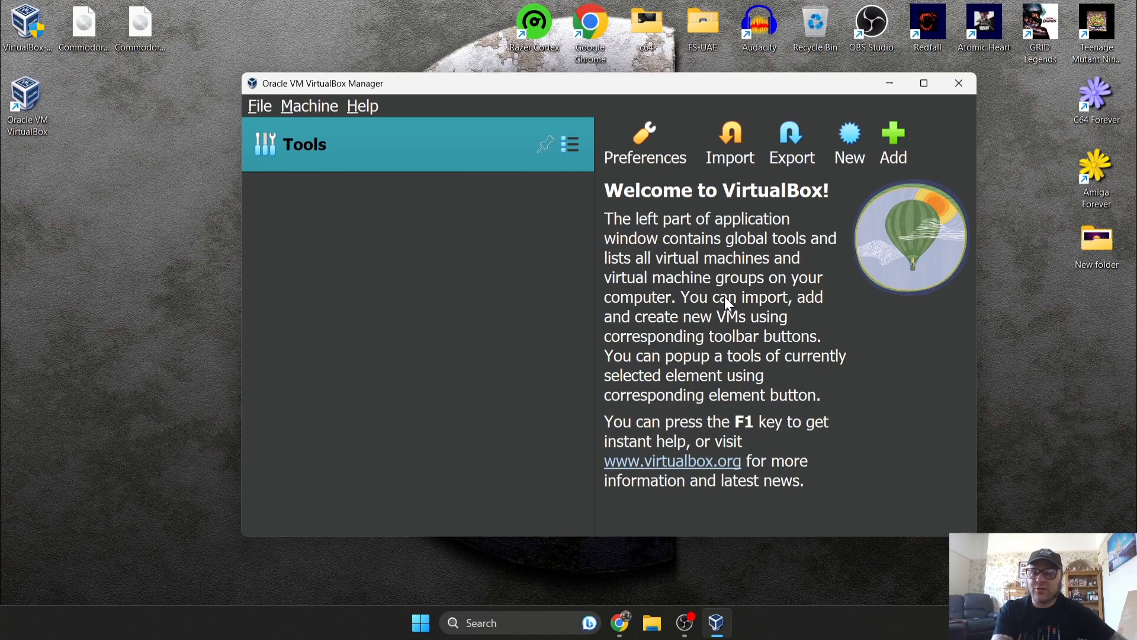
mouse_move(725, 295)
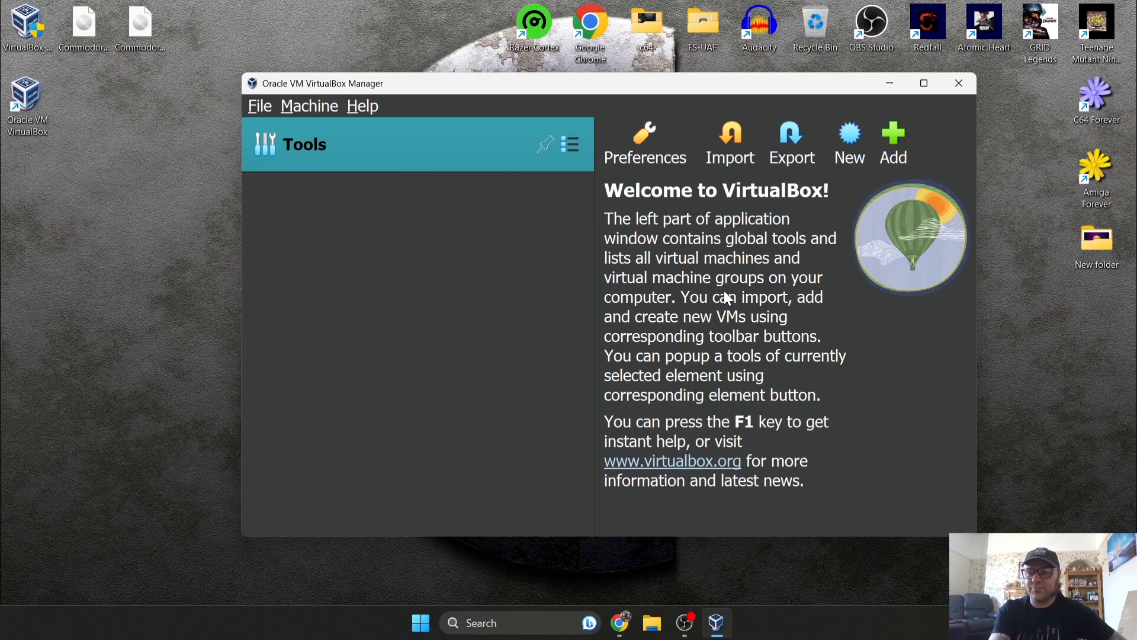
mouse_move(886, 133)
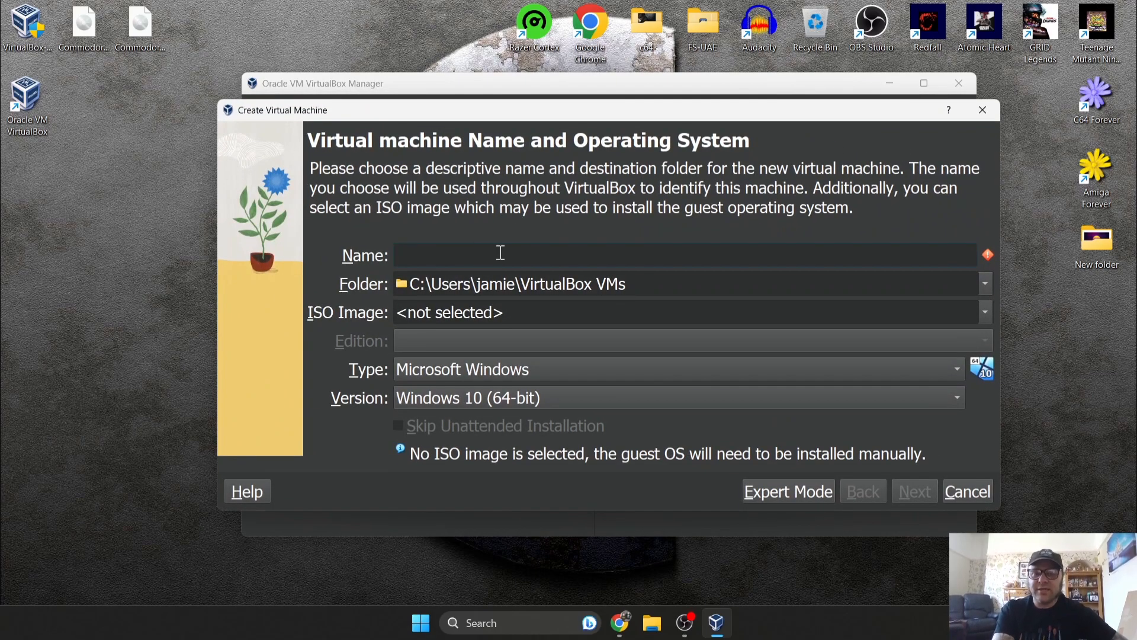
Create a new VM named 'commodore os' using the CommodoreOS_beta9_disc1_20120611.iso image
type("commodore os")
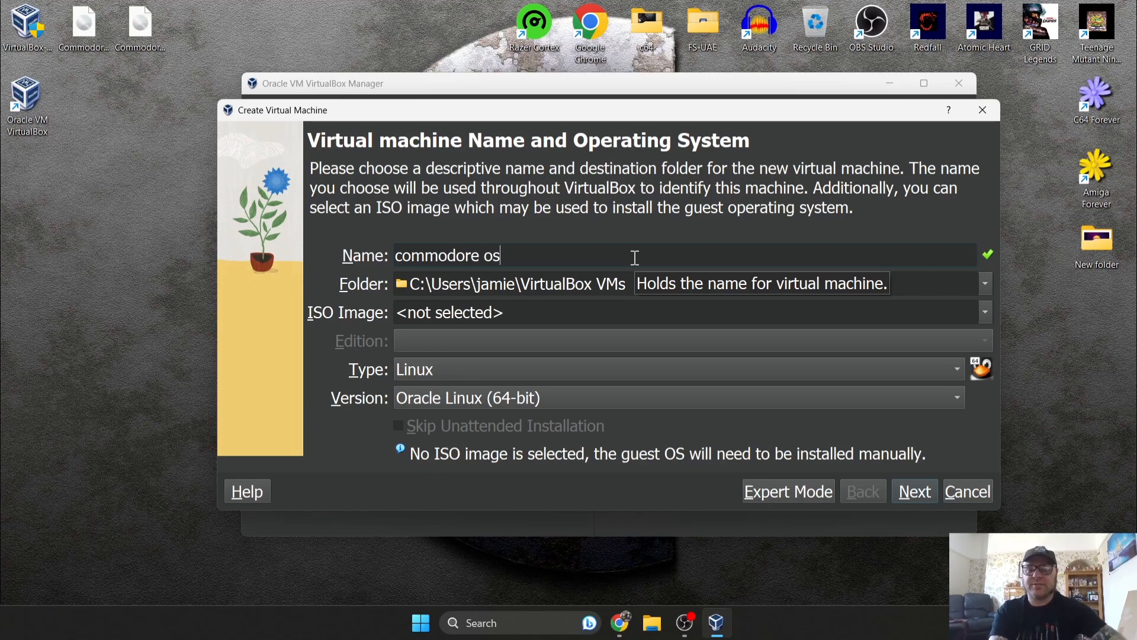
mouse_move(684, 280)
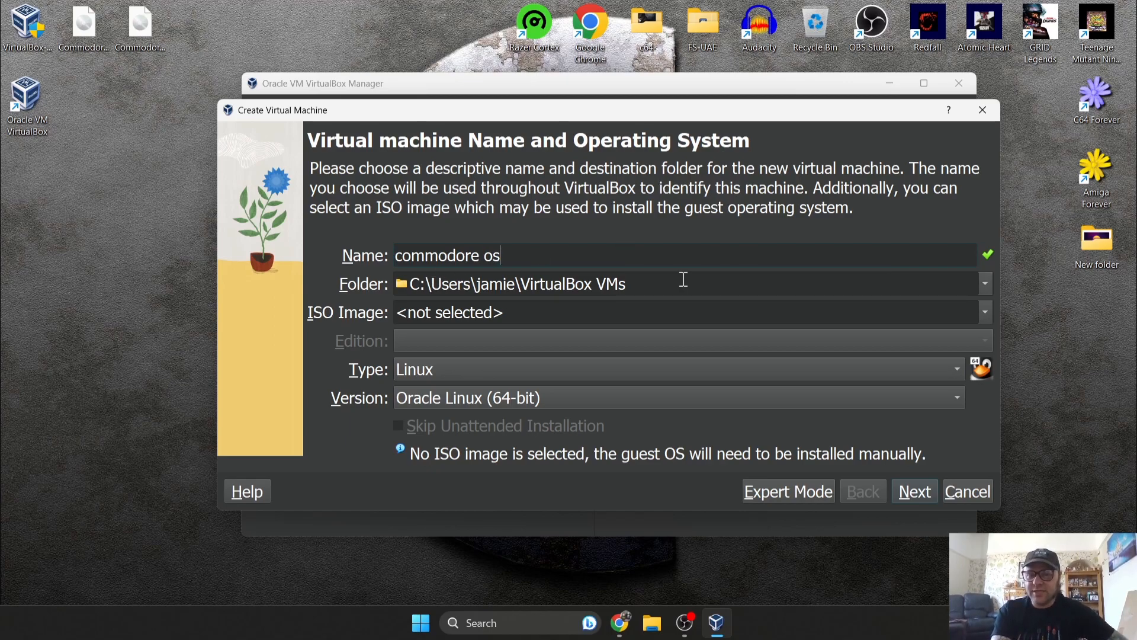
mouse_move(683, 281)
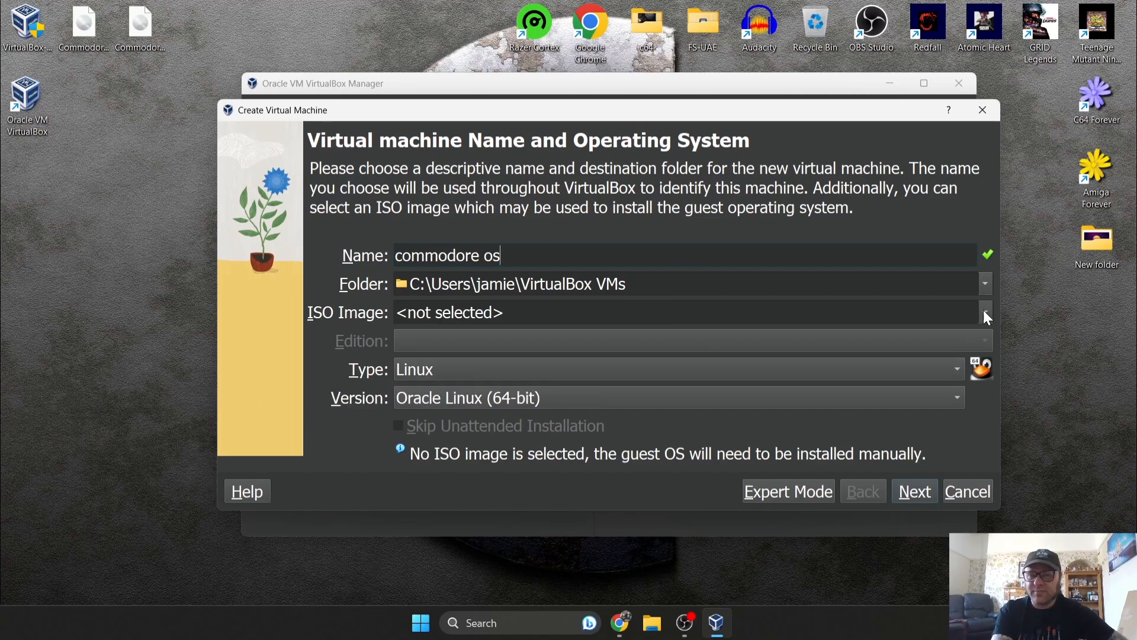
left_click(985, 312)
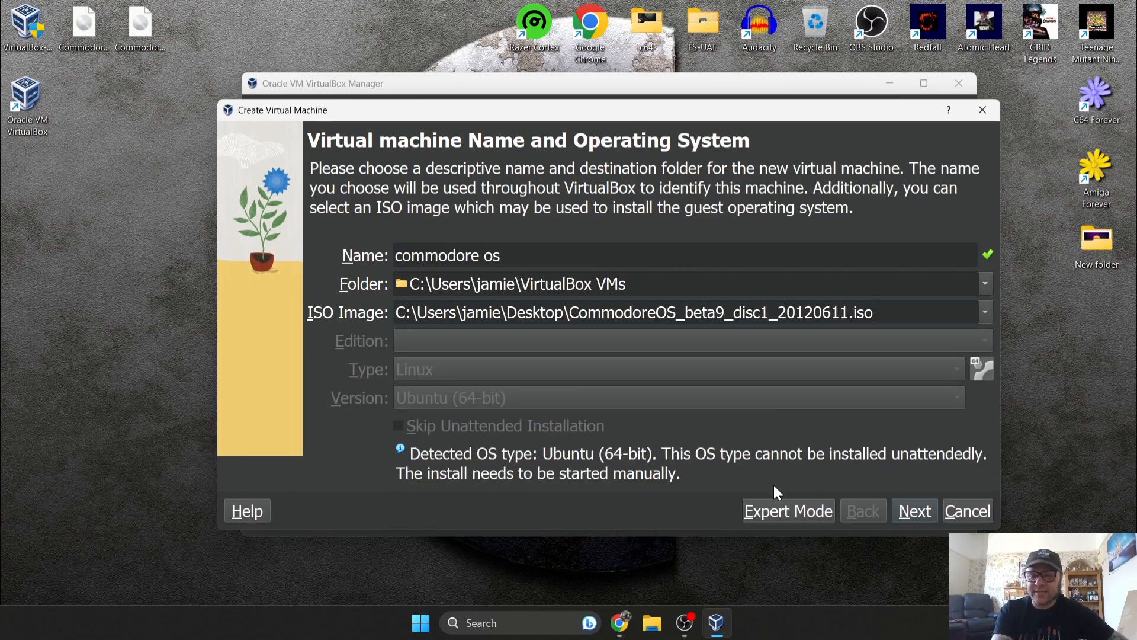
Allocate 11012 MB base memory and 4 processors, proceeding to the 25 GB disk step
left_click(914, 510)
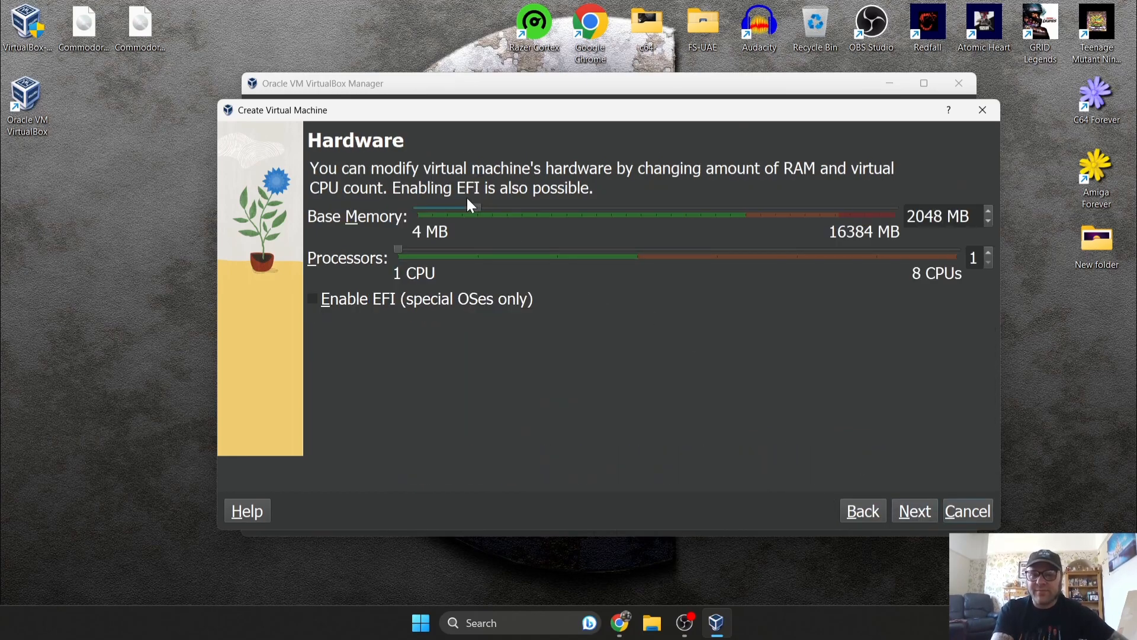
left_click_drag(476, 212, 695, 212)
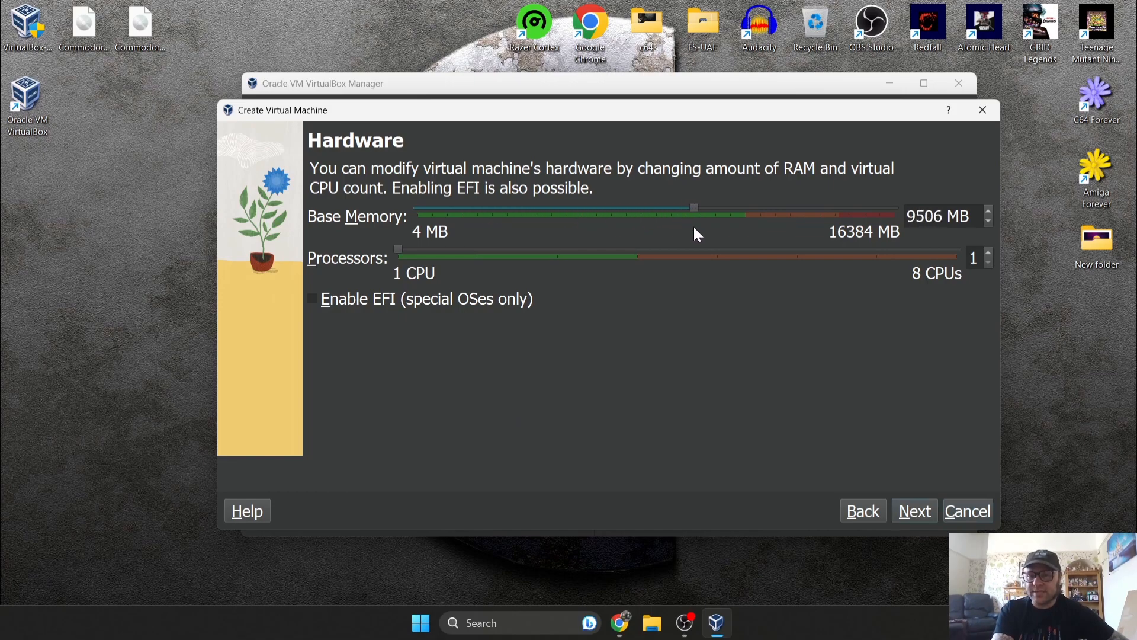
left_click_drag(694, 207, 738, 207)
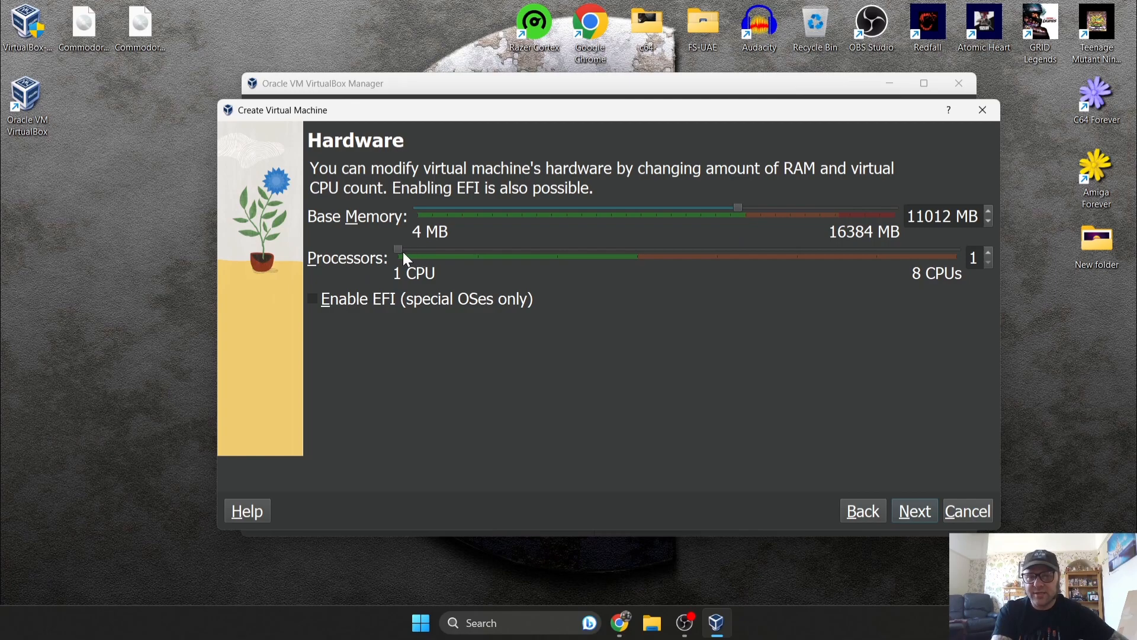
left_click_drag(397, 248, 557, 249)
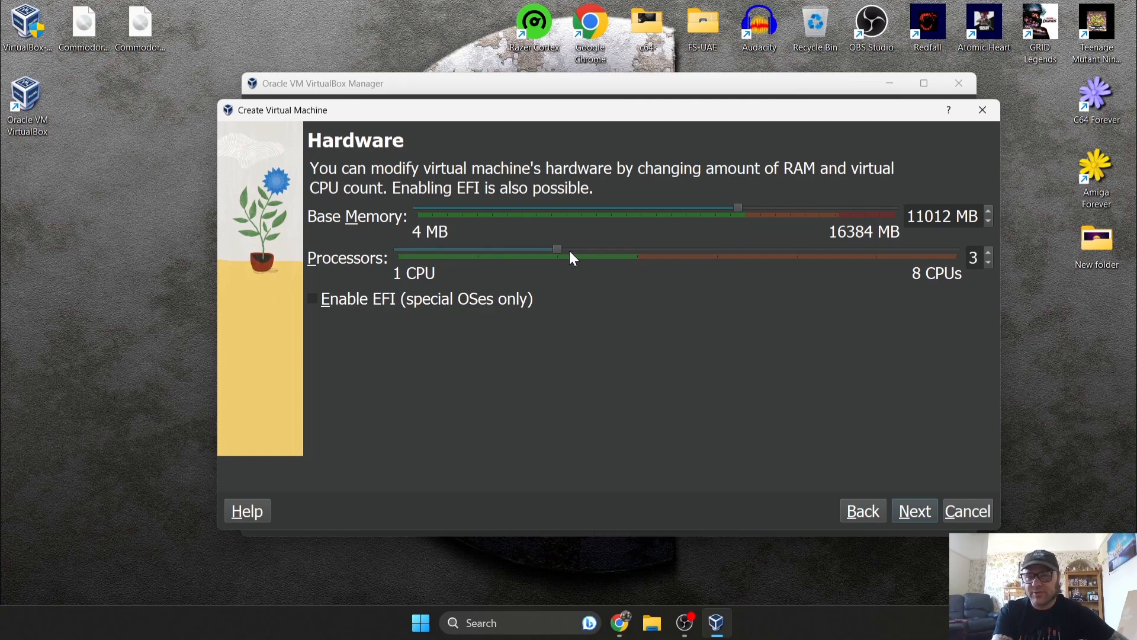
left_click_drag(556, 249, 637, 249)
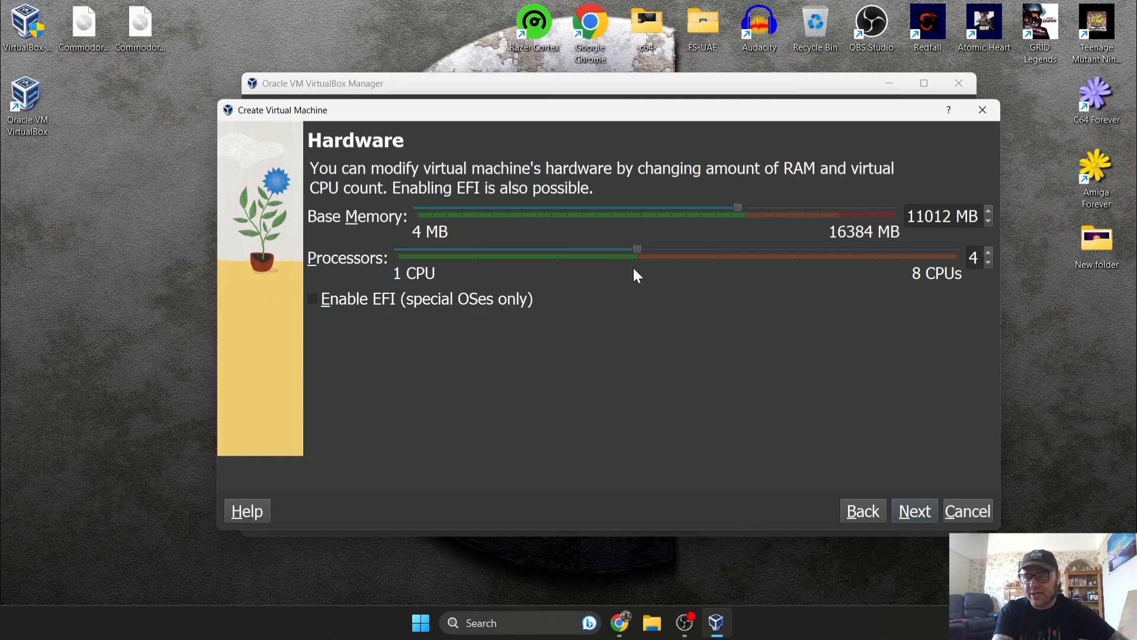
left_click(914, 510)
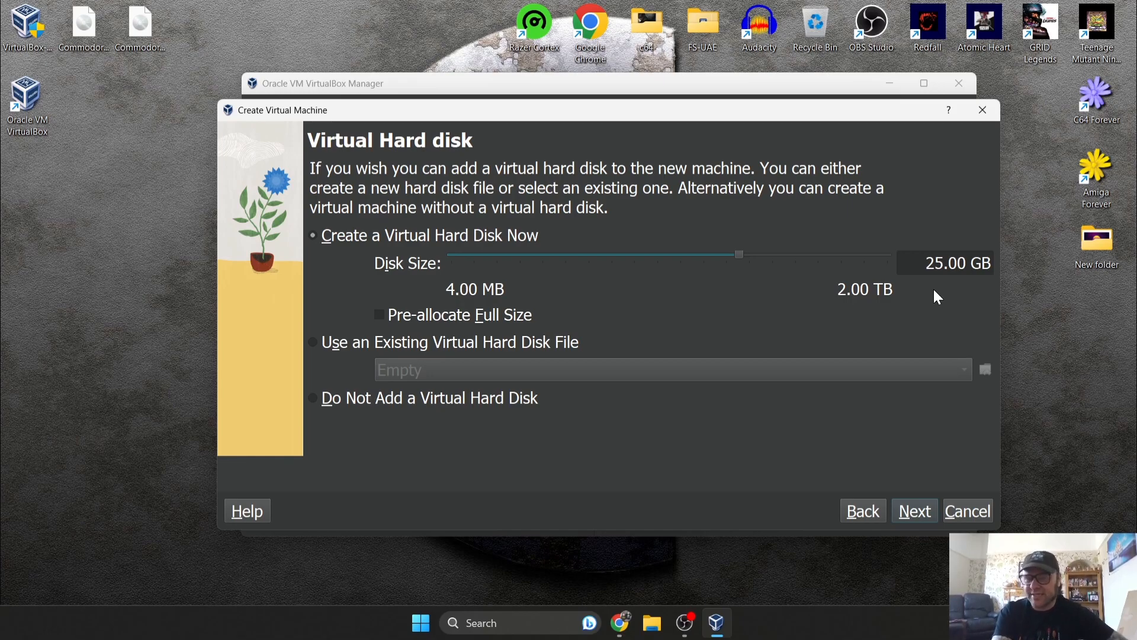
mouse_move(914, 497)
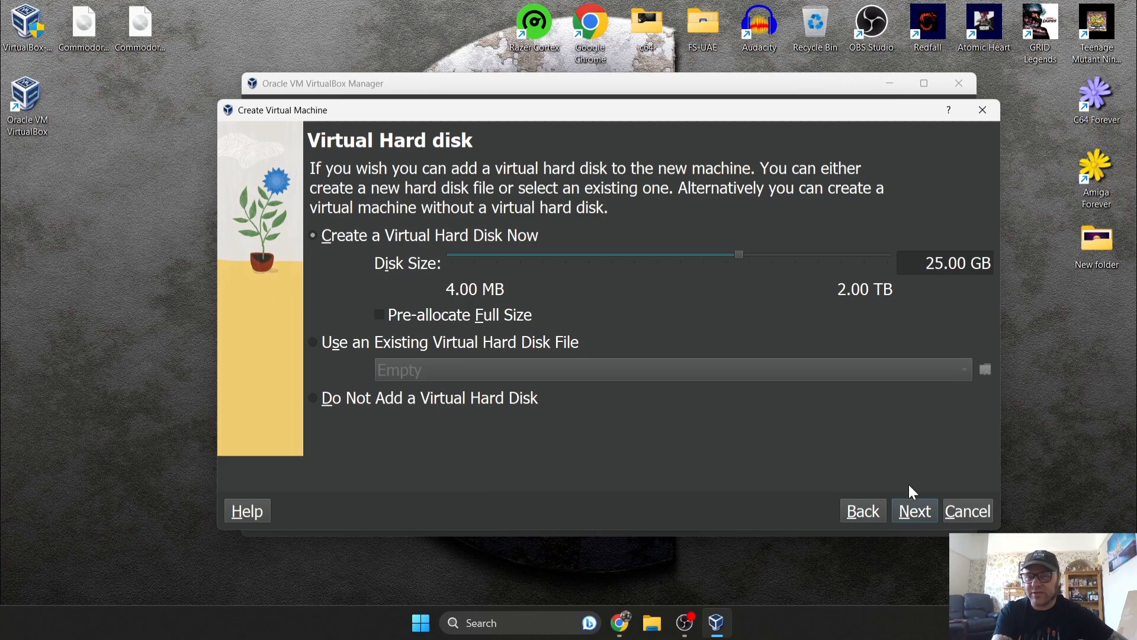
Review the summary and create the commodore os machine with 11012 MB and 4 CPUs
left_click(914, 510)
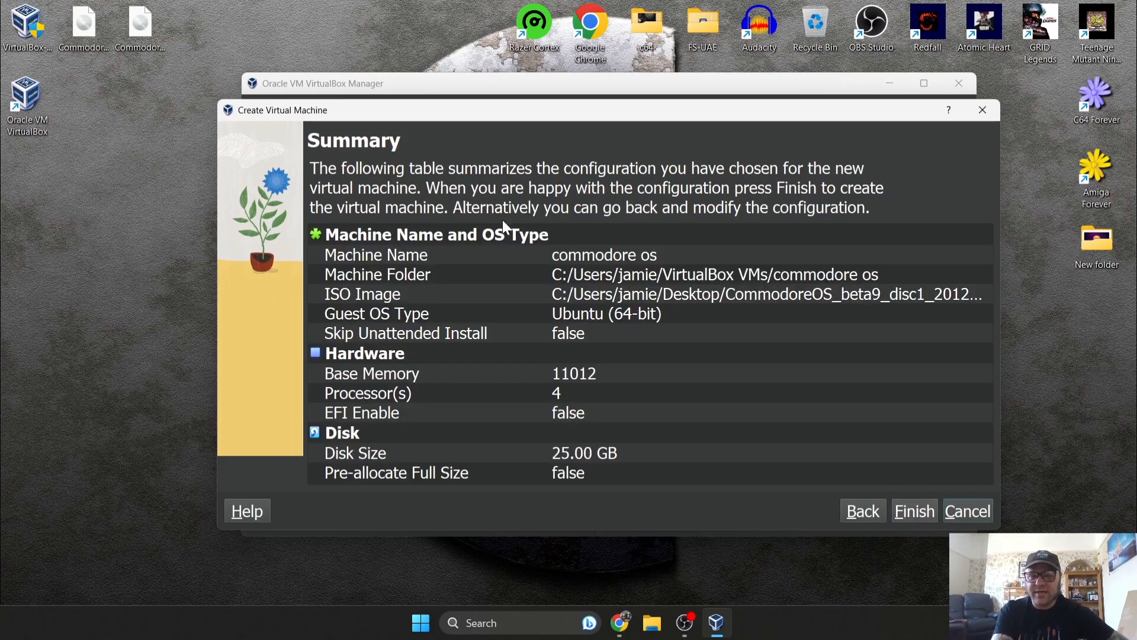
mouse_move(669, 376)
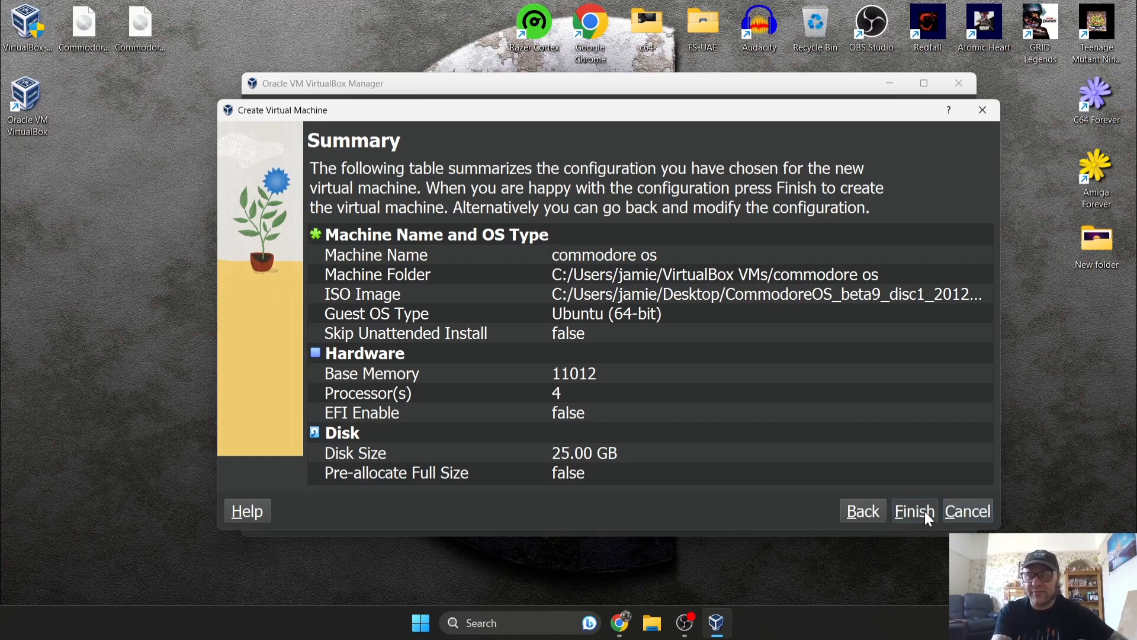
left_click(914, 510)
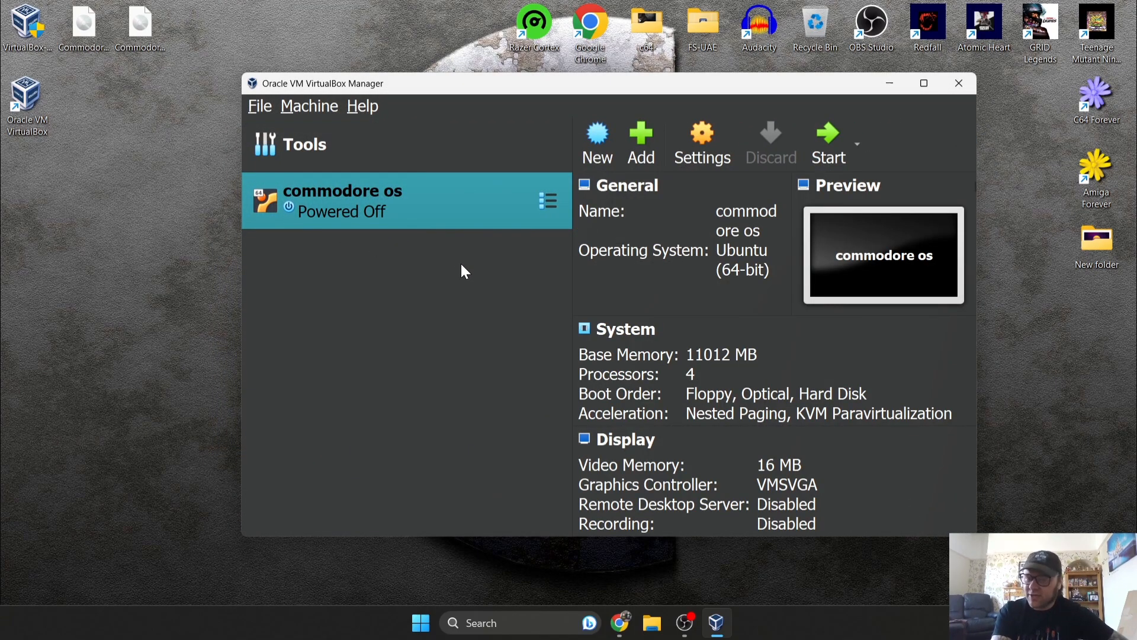
mouse_move(465, 279)
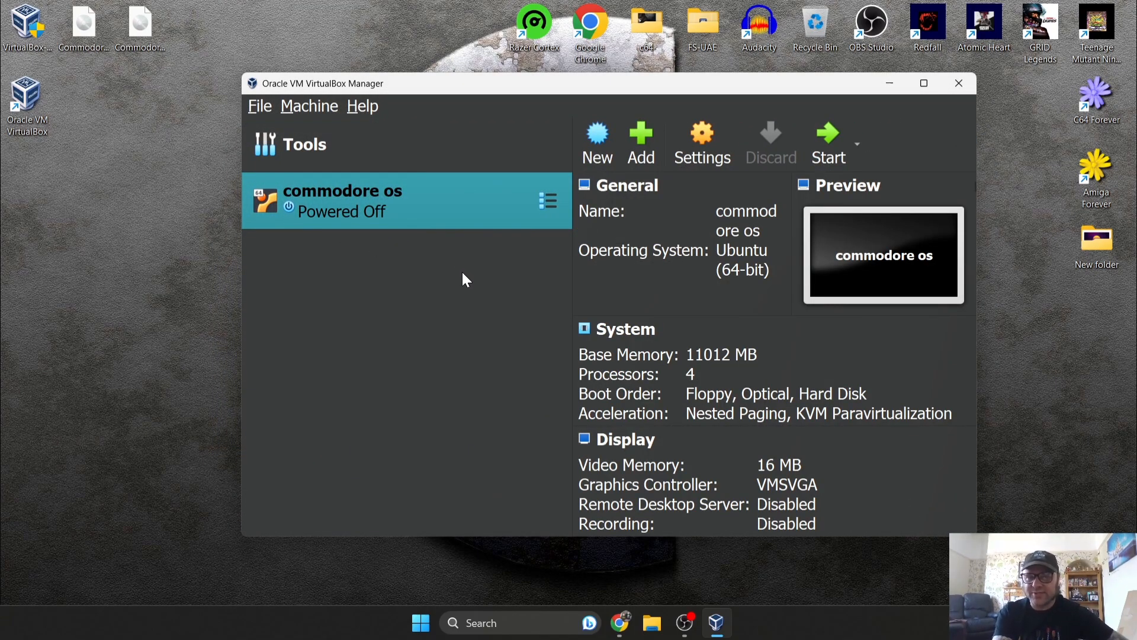
mouse_move(375, 224)
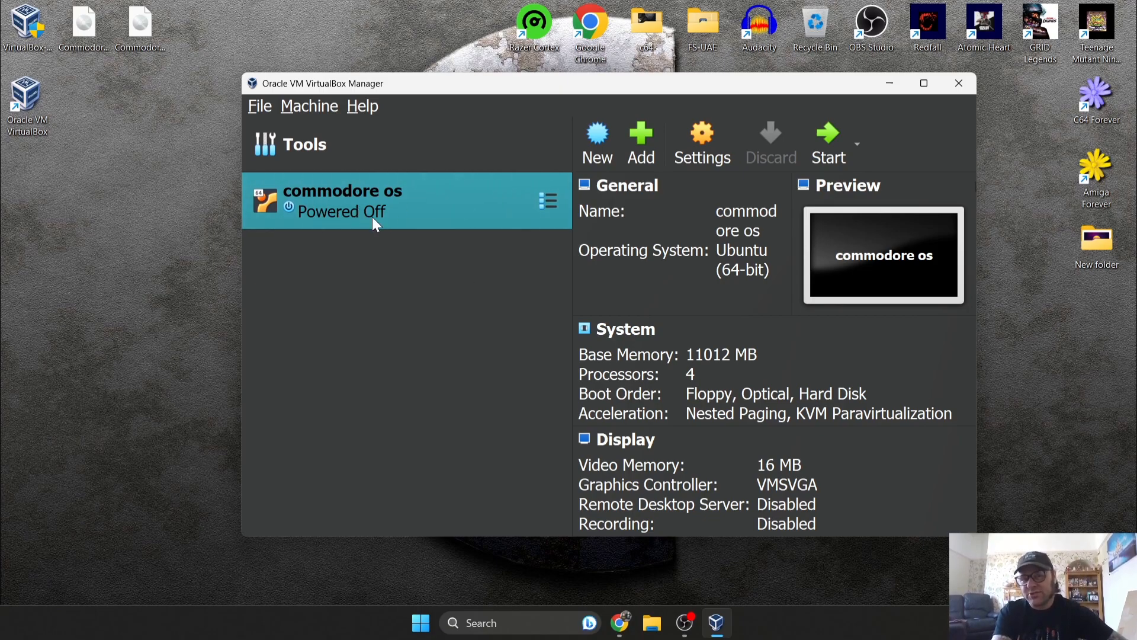
mouse_move(341, 209)
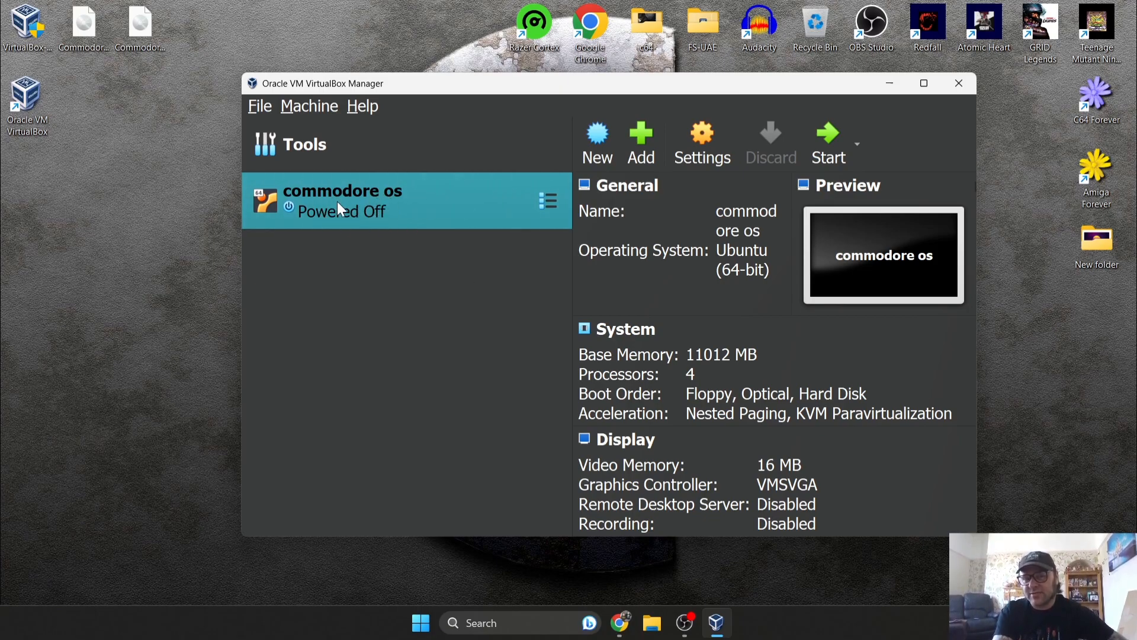
Open Settings for the commodore os machine from its context menu
right_click(348, 211)
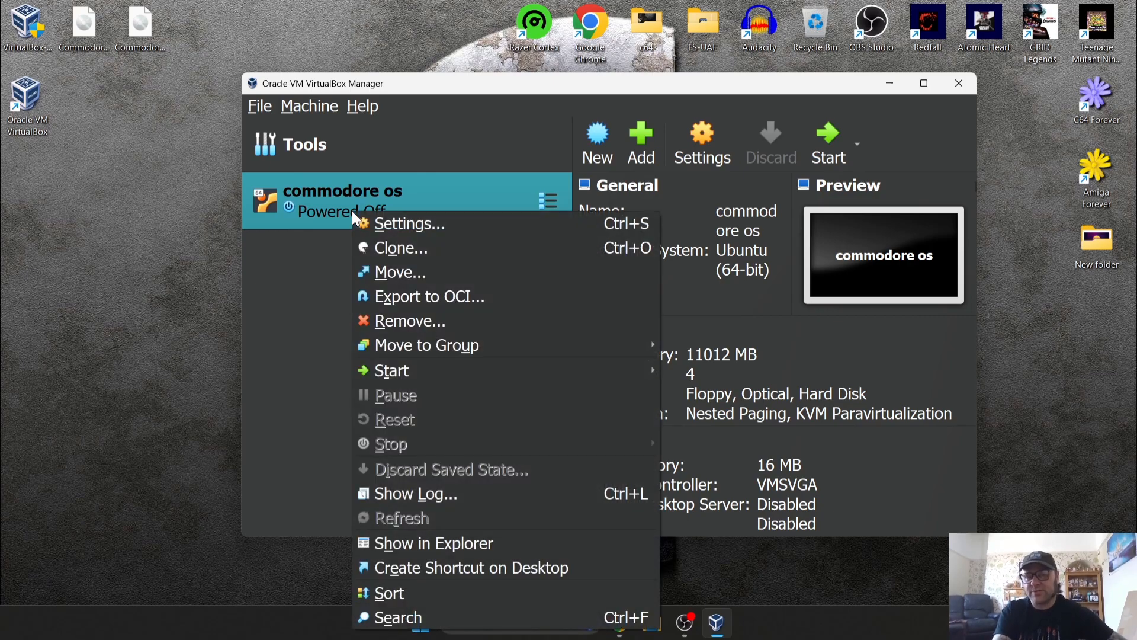
left_click(409, 223)
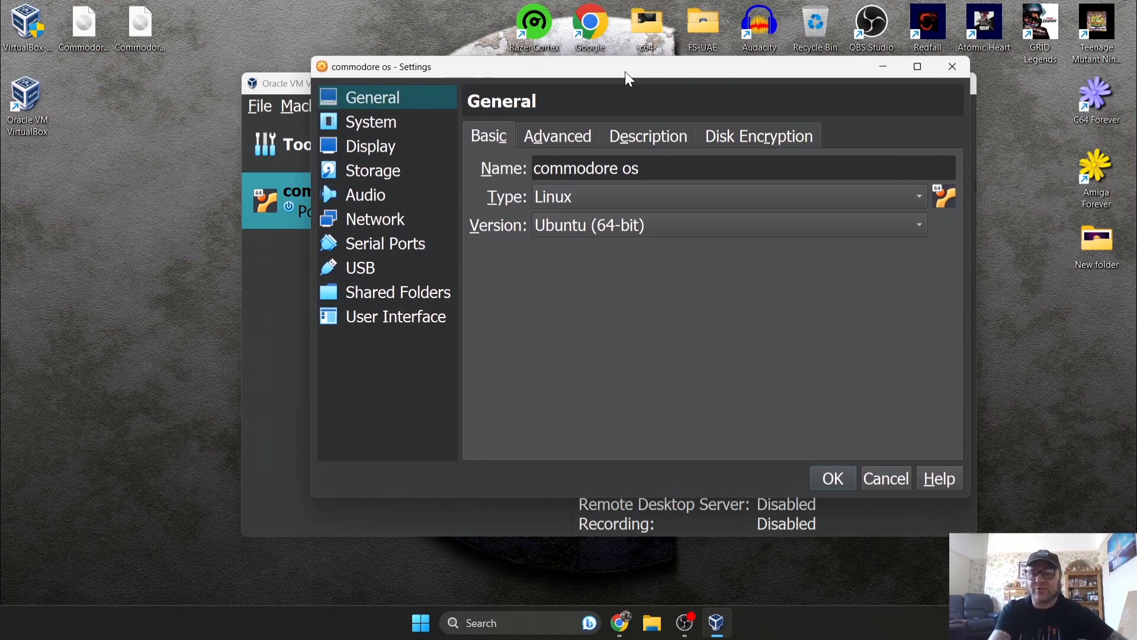
Set commodore os video memory to 128 MB in Display, then view its Storage settings
left_click(371, 122)
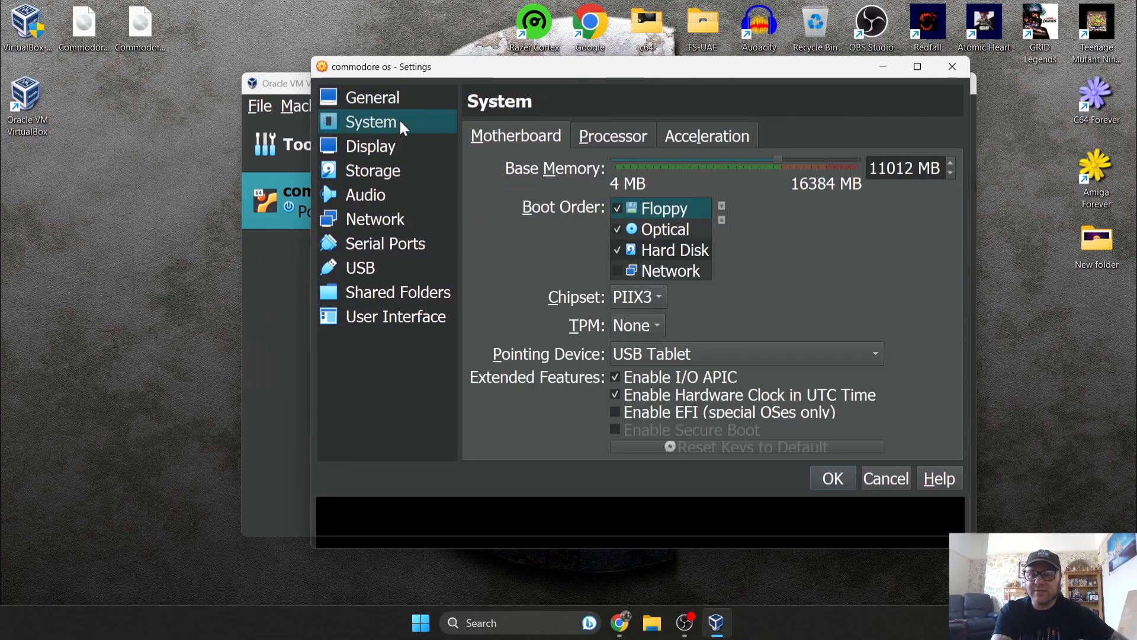
left_click(370, 146)
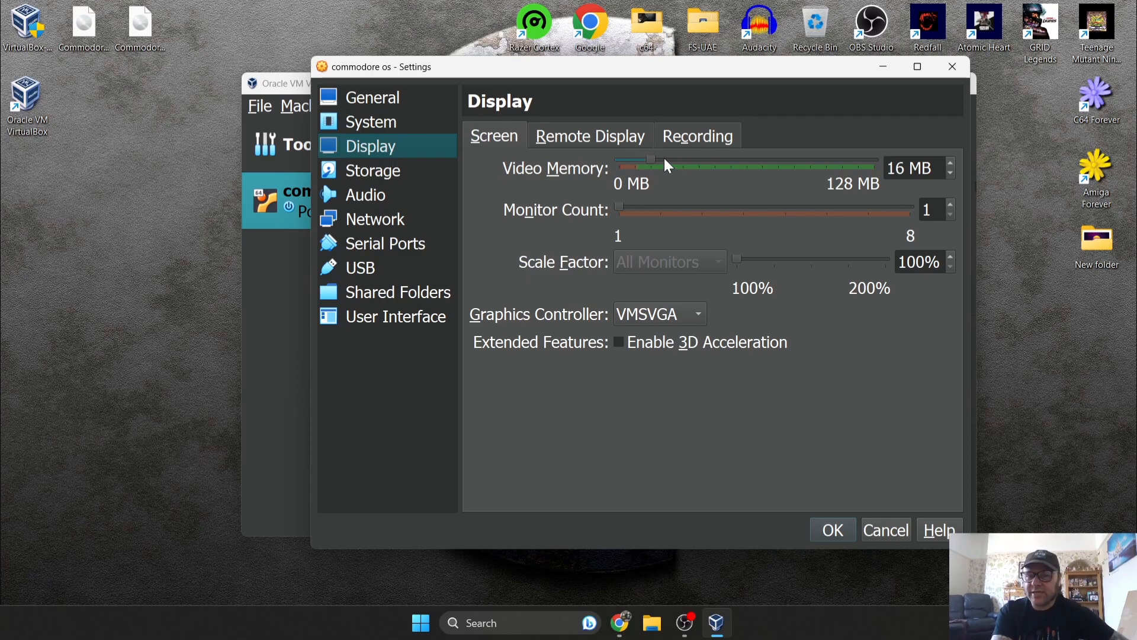
left_click_drag(649, 167, 878, 167)
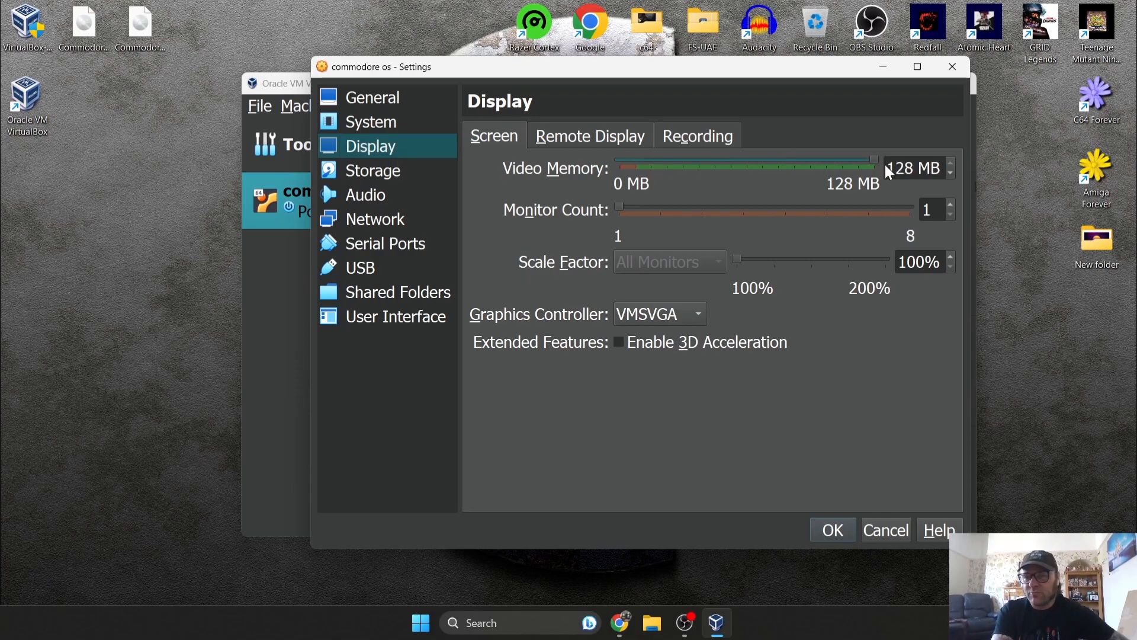
mouse_move(934, 188)
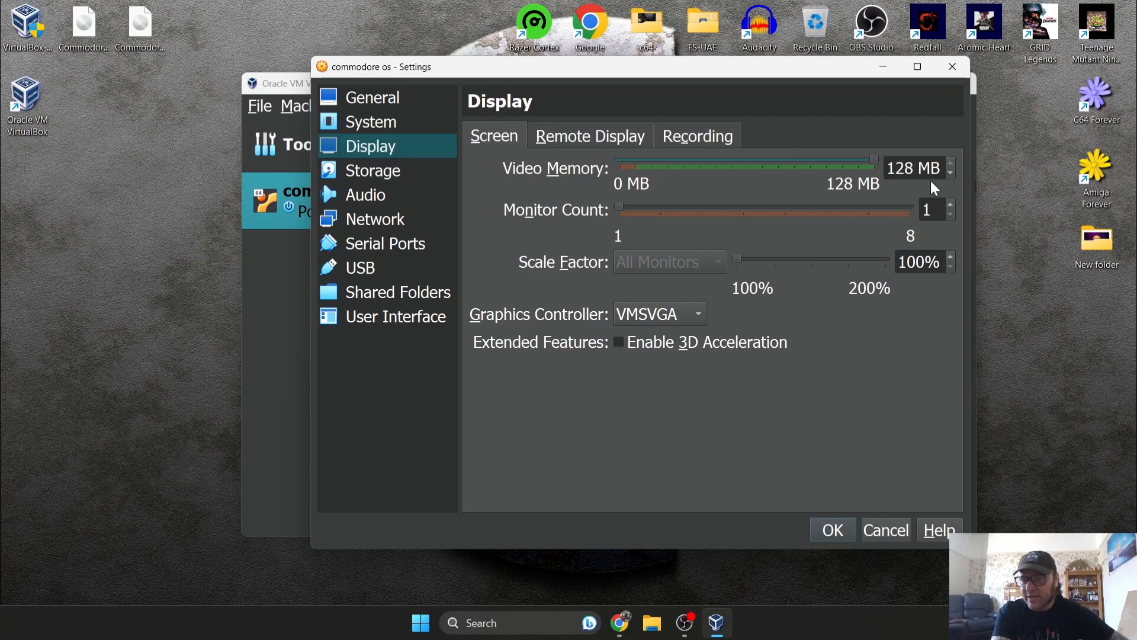
left_click(373, 170)
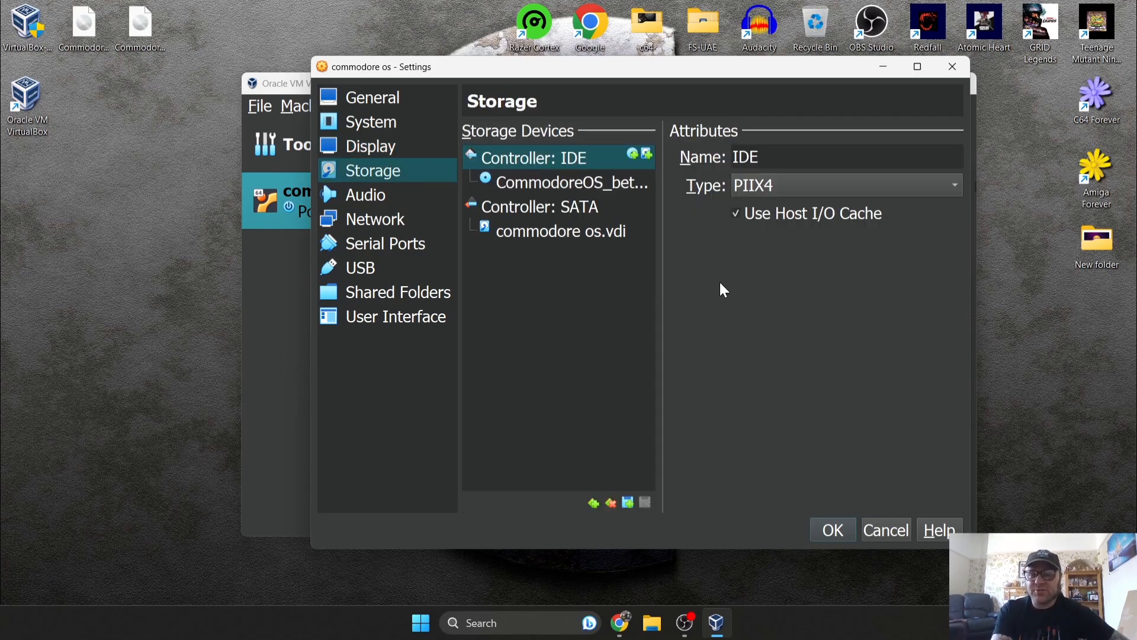
mouse_move(751, 275)
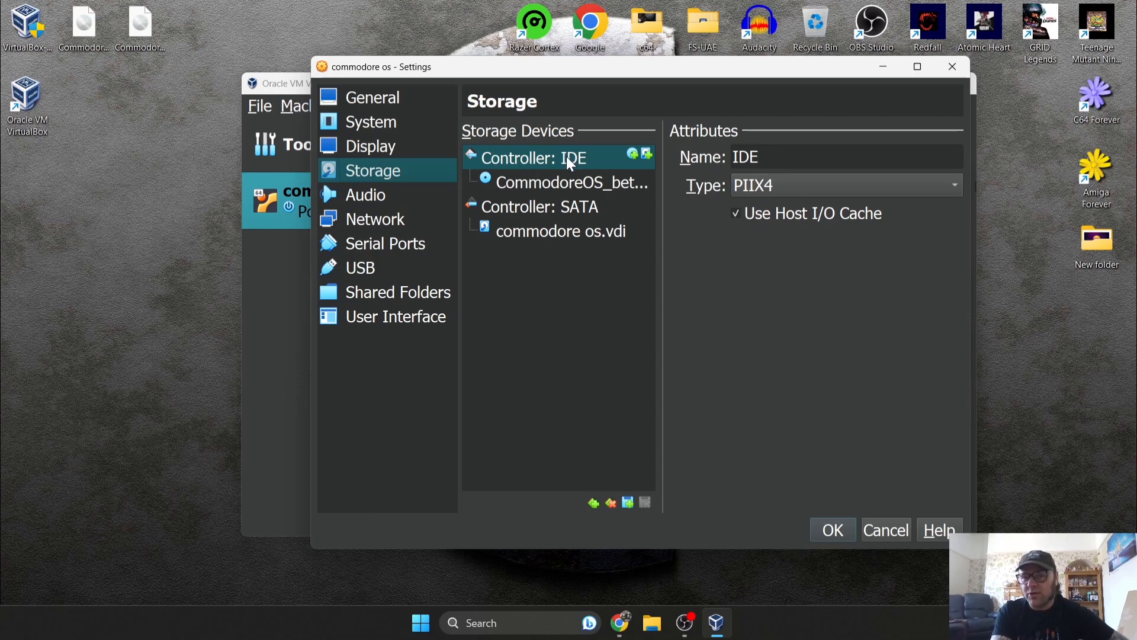
mouse_move(742, 312)
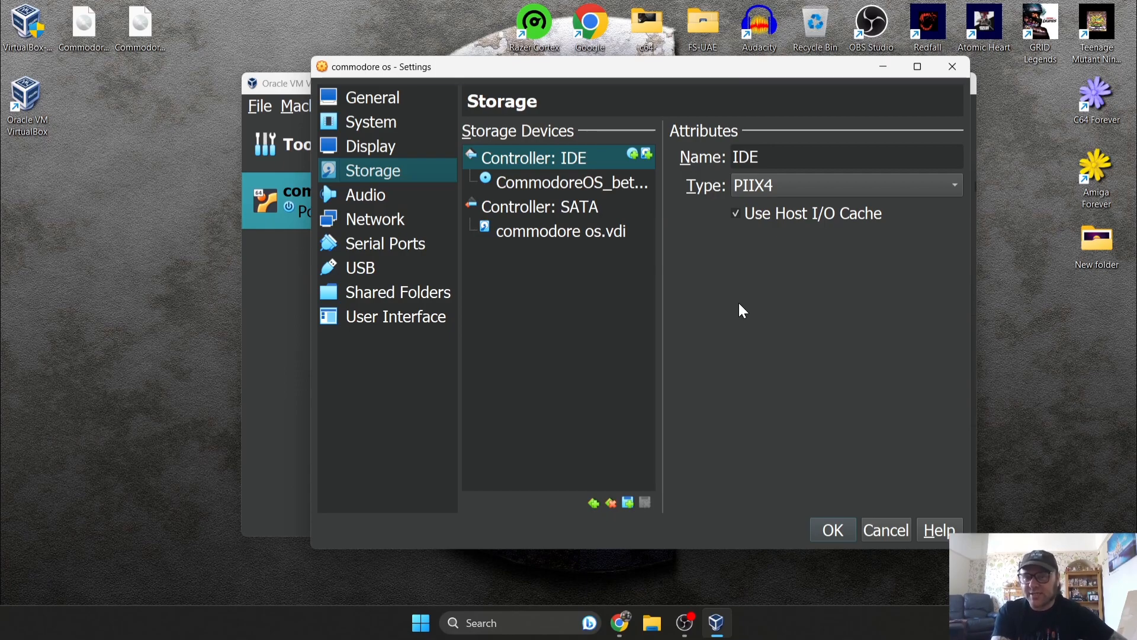
mouse_move(597, 499)
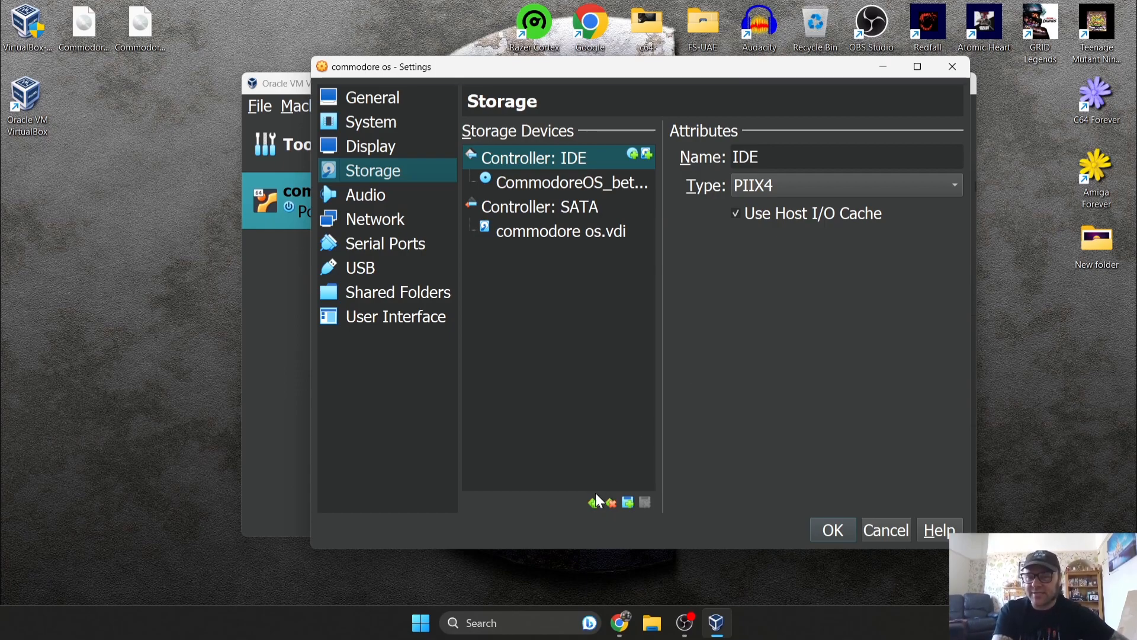
mouse_move(632, 154)
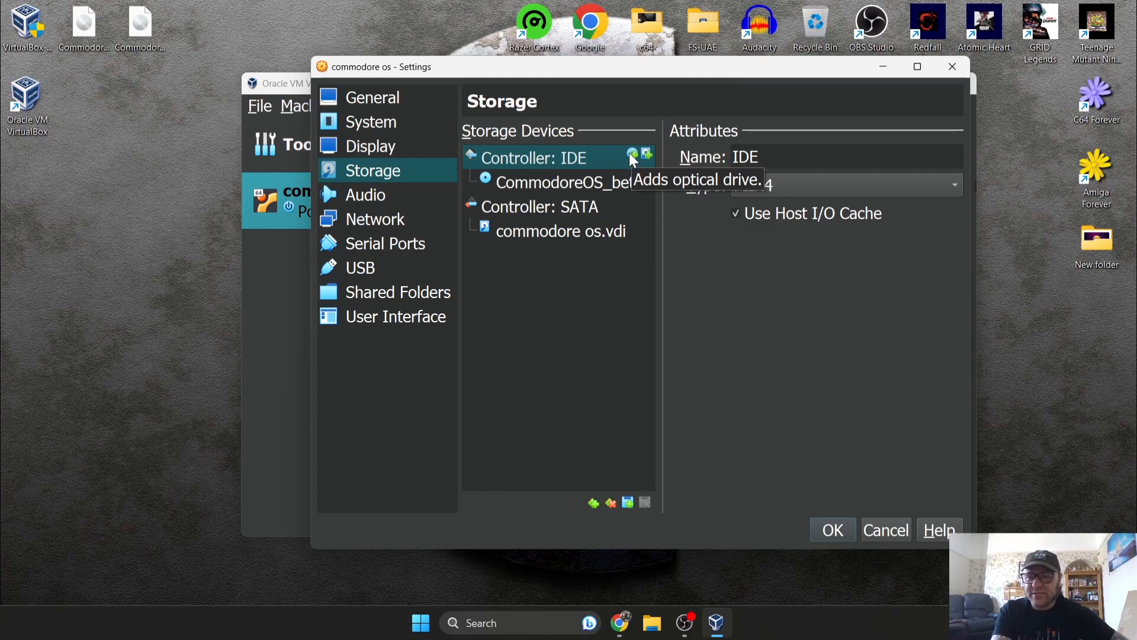
mouse_move(635, 161)
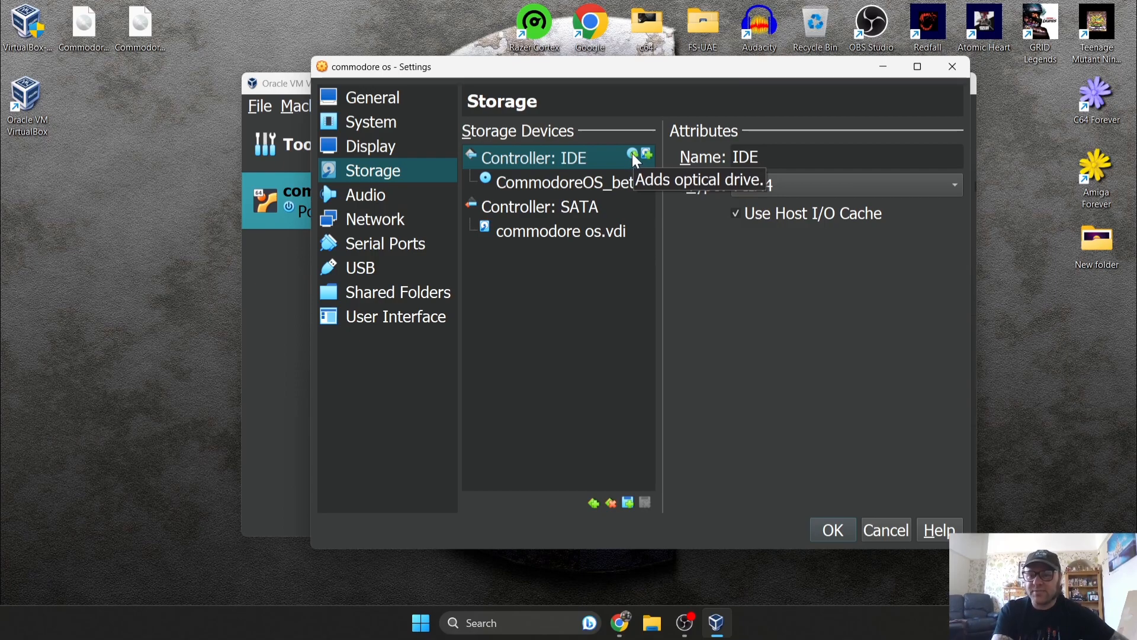
Add a second IDE optical drive holding CommodoreOS_beta9_disc2_20120611.iso
left_click(646, 154)
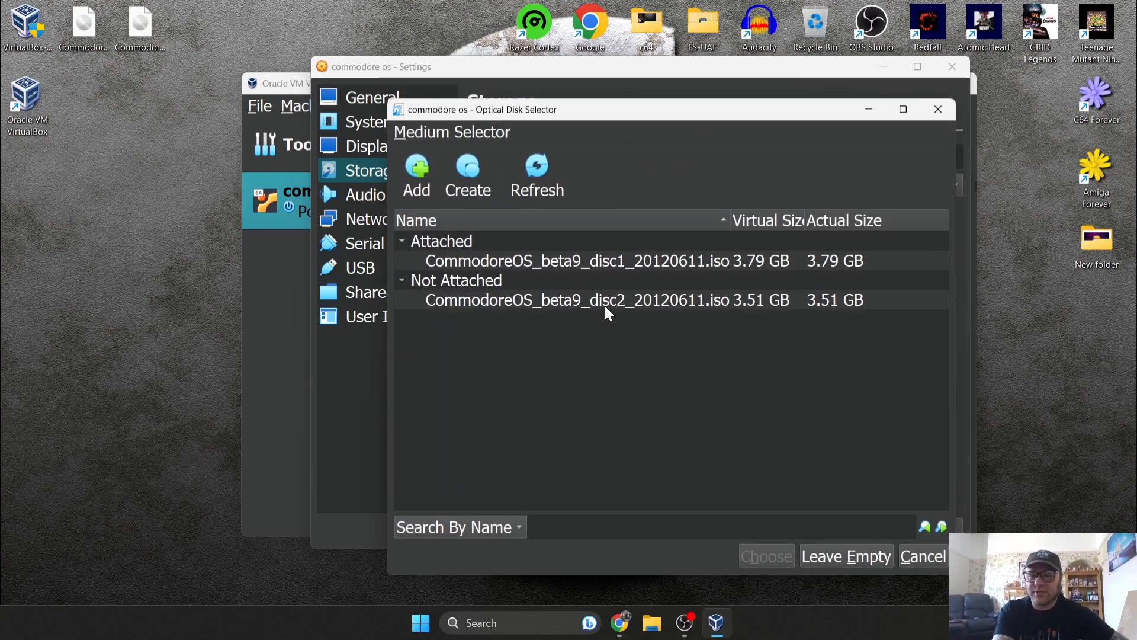
left_click(576, 300)
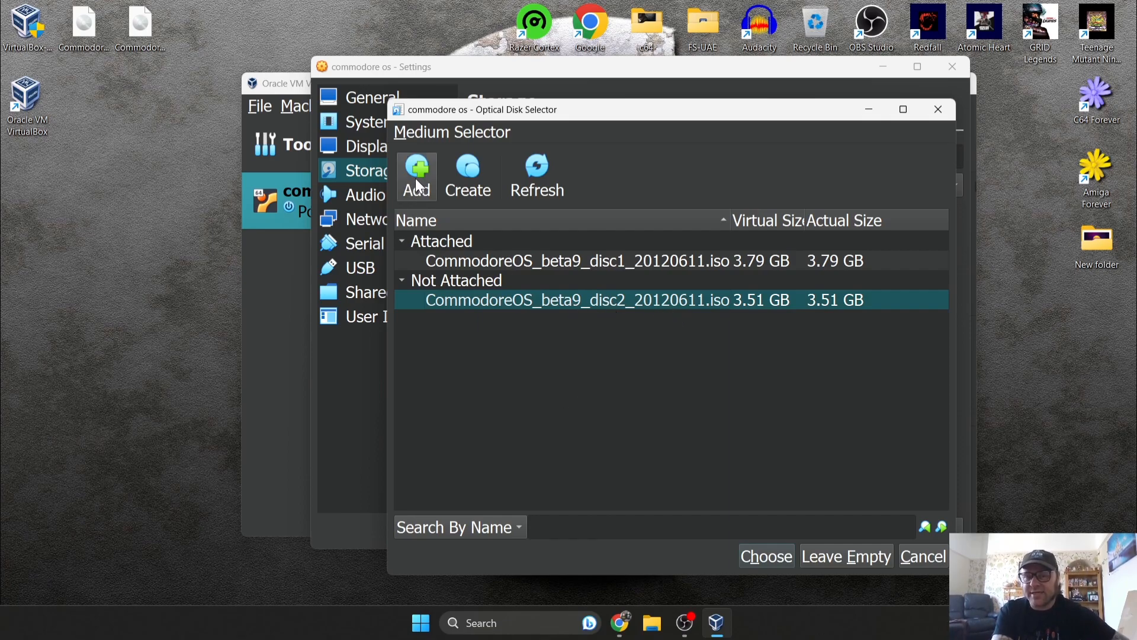
mouse_move(417, 178)
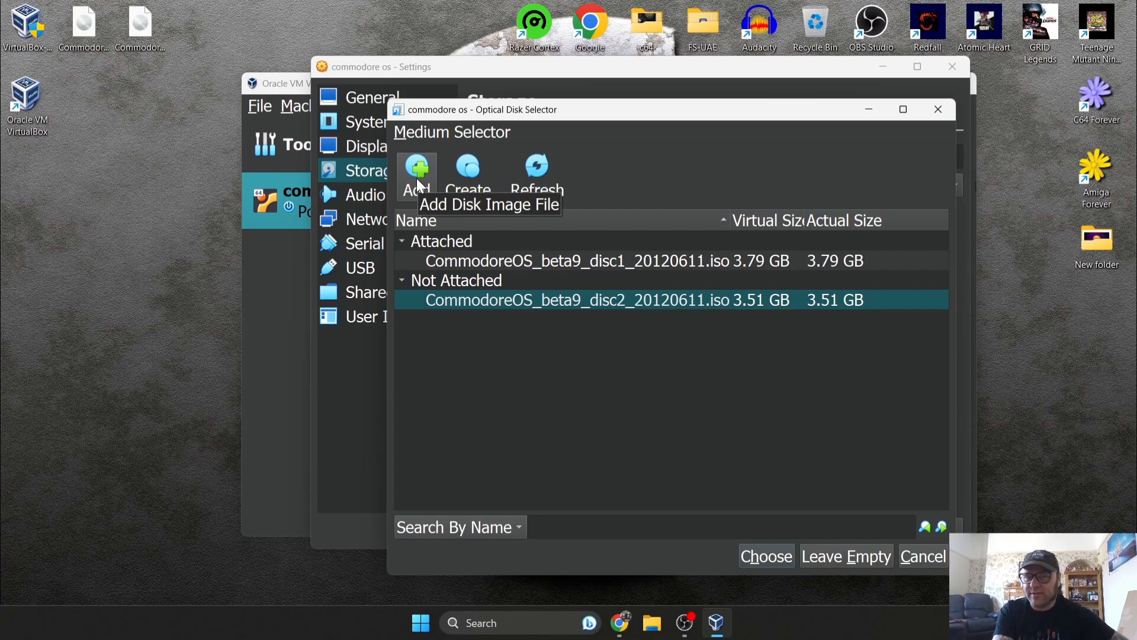
mouse_move(657, 314)
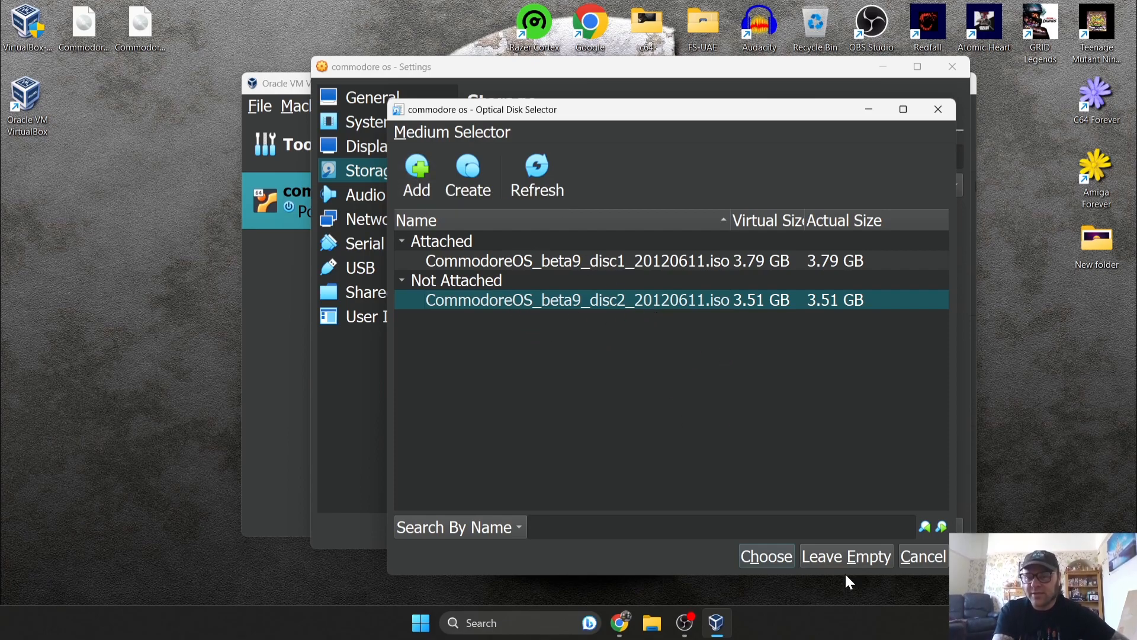
left_click(846, 556)
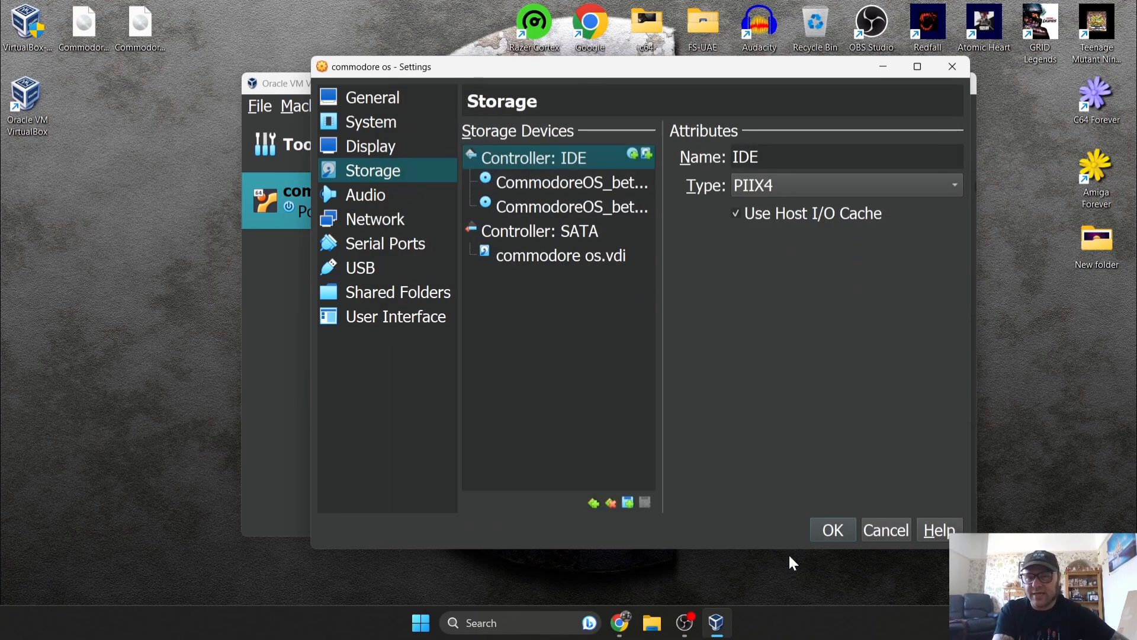
Put disc1 on IDE Primary Device 1 and disc2 on IDE Secondary Device 1
left_click(565, 182)
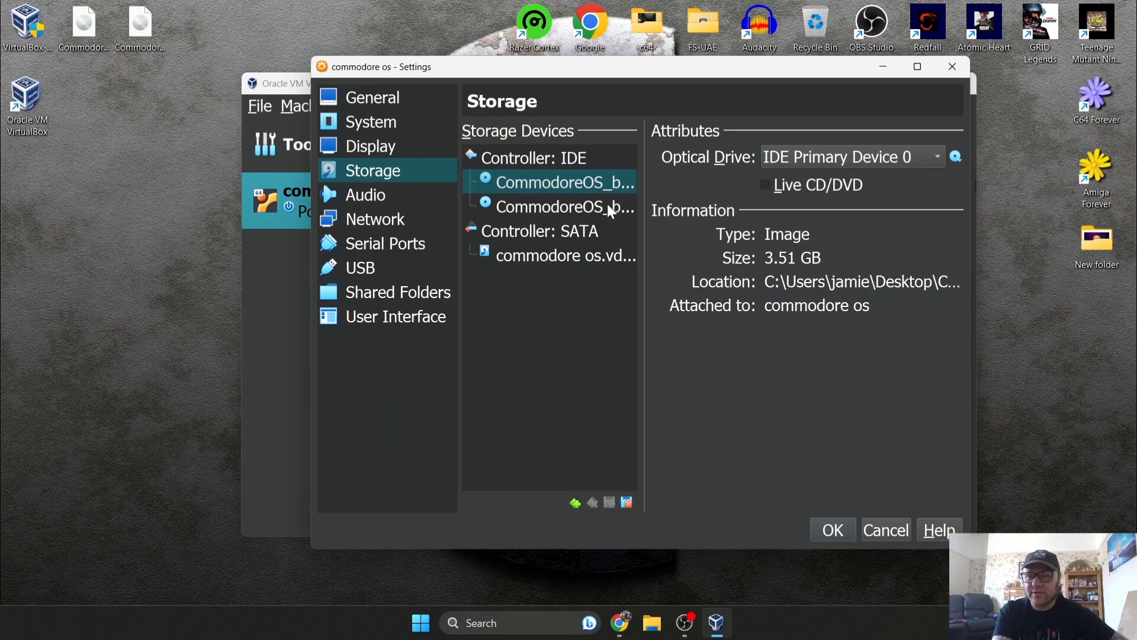
left_click(566, 206)
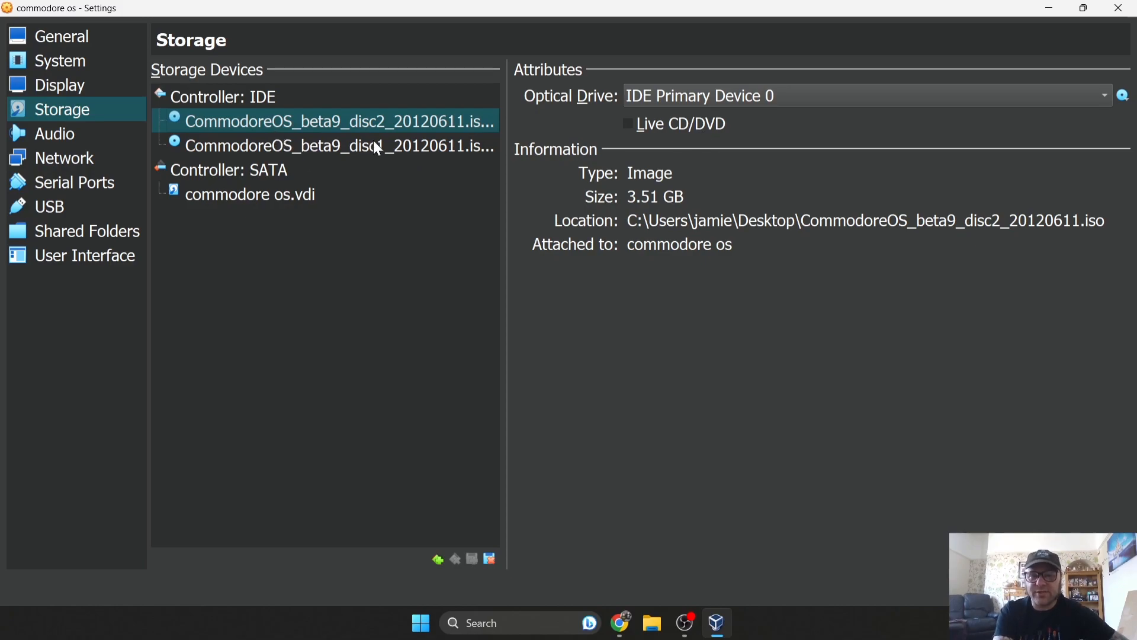
left_click(338, 146)
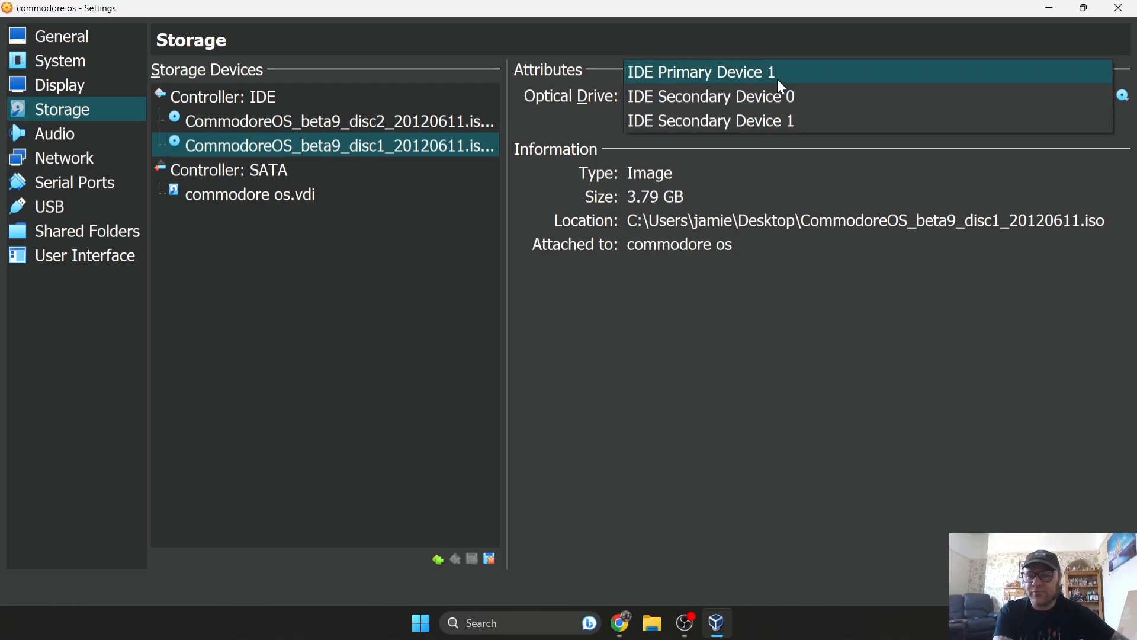
left_click(700, 73)
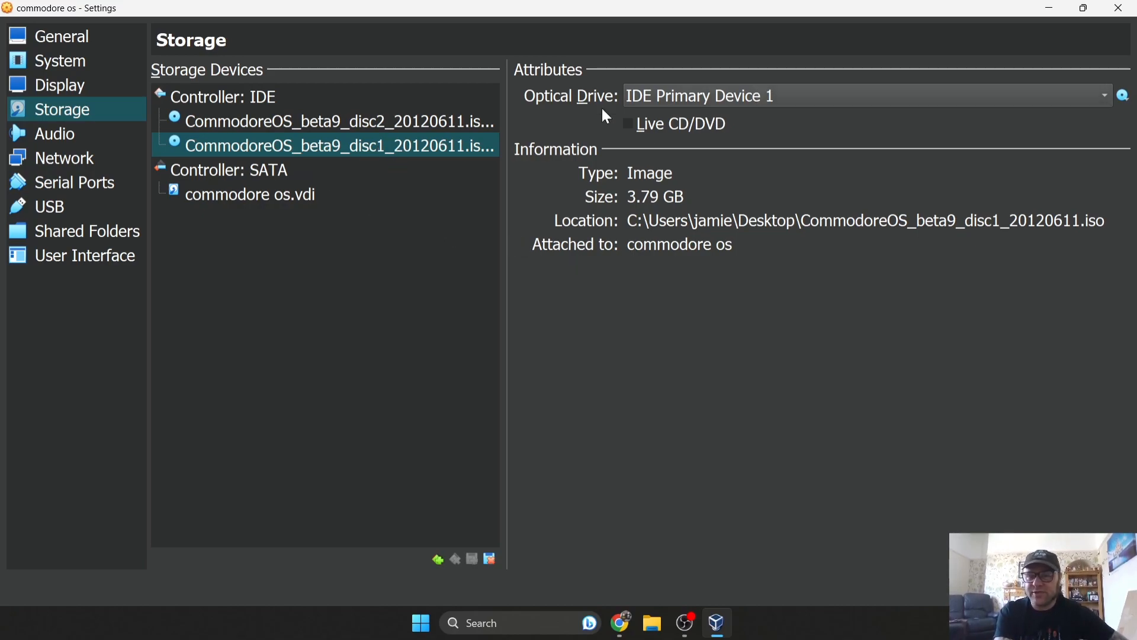
left_click(338, 122)
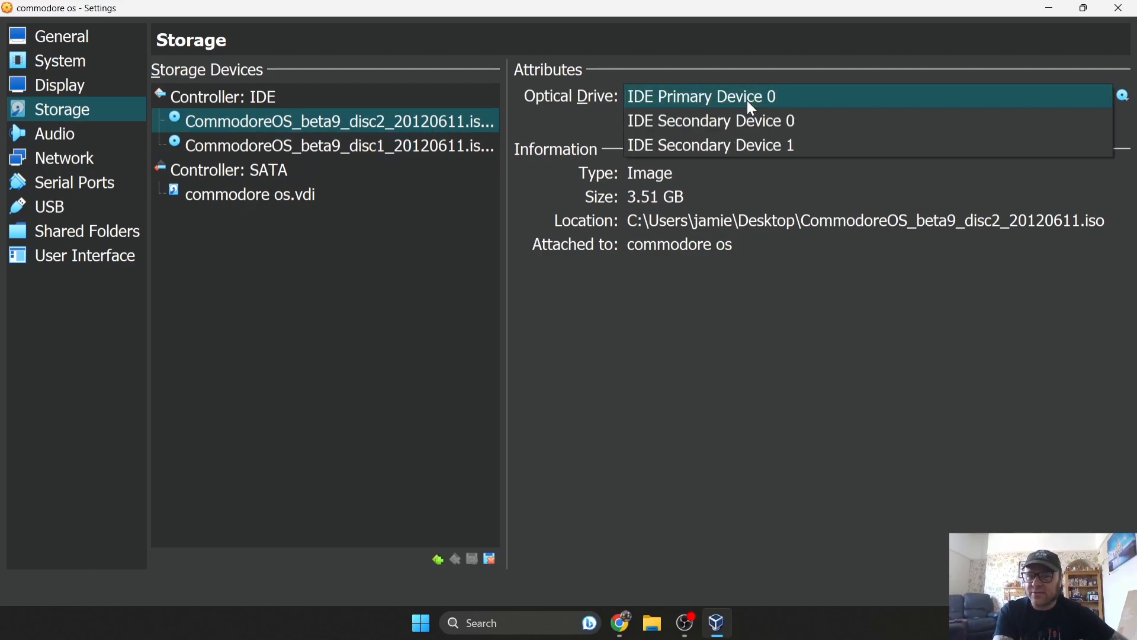
left_click(710, 145)
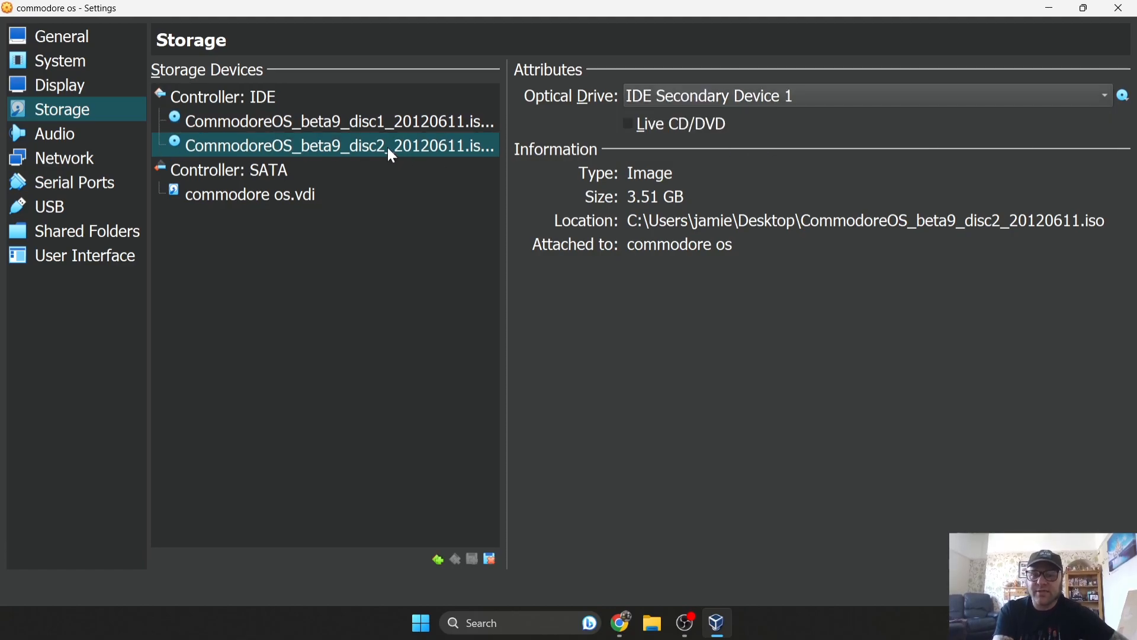
left_click(341, 121)
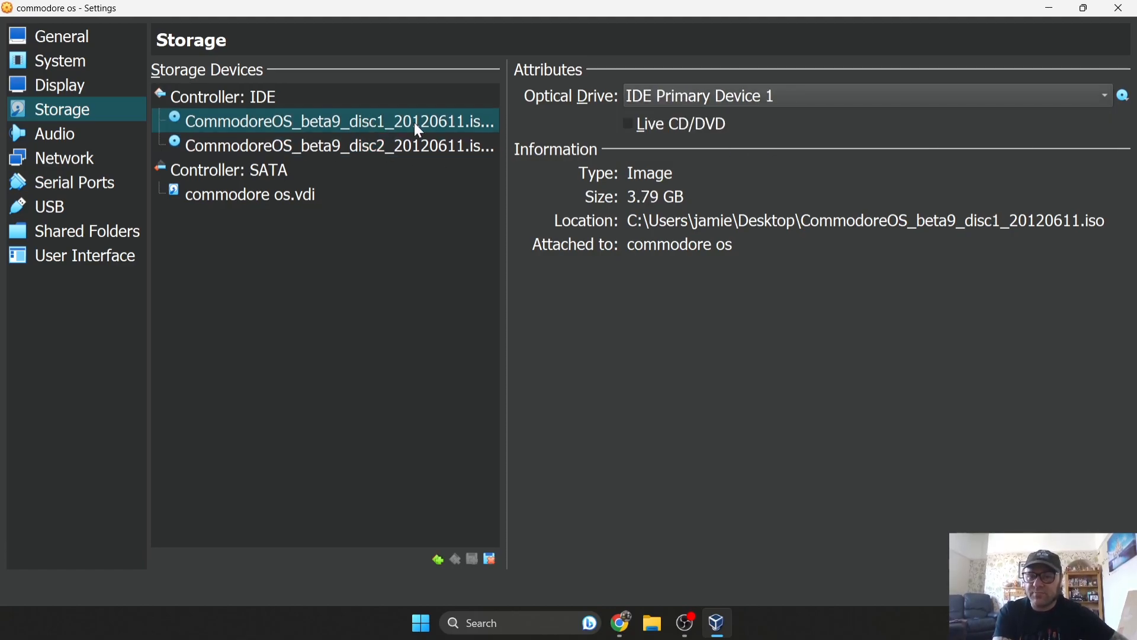
mouse_move(425, 154)
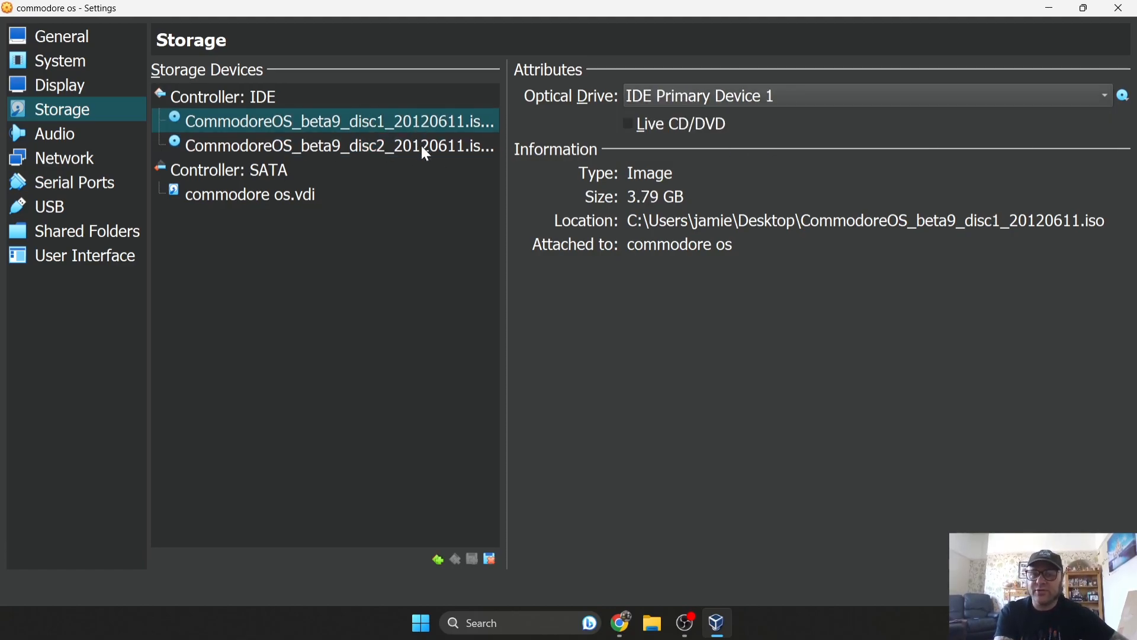
left_click(338, 146)
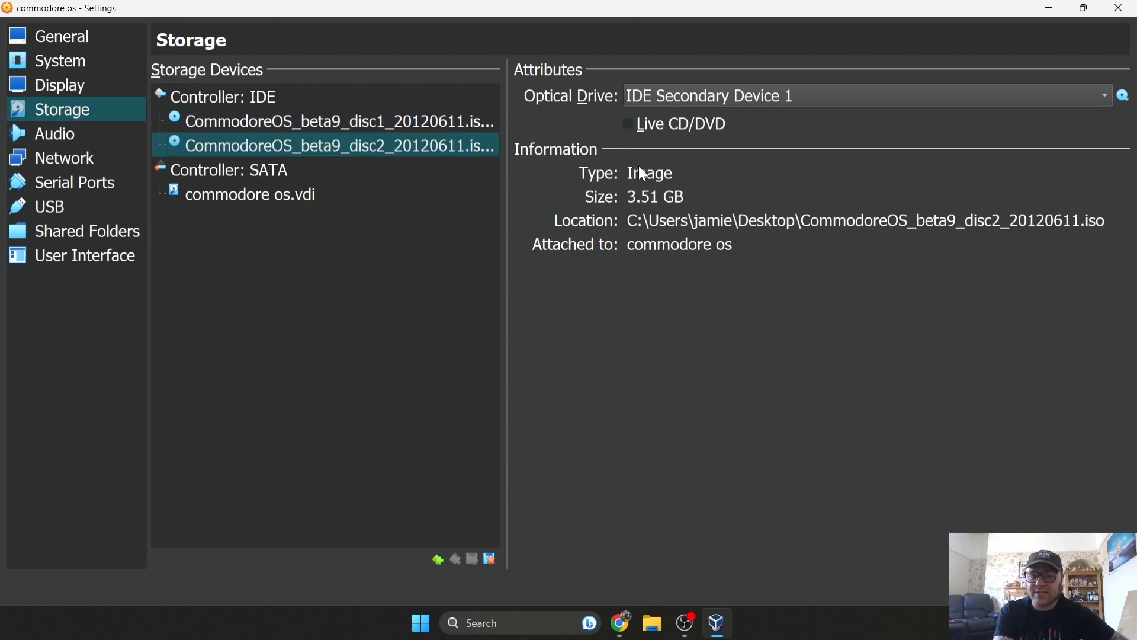
mouse_move(812, 438)
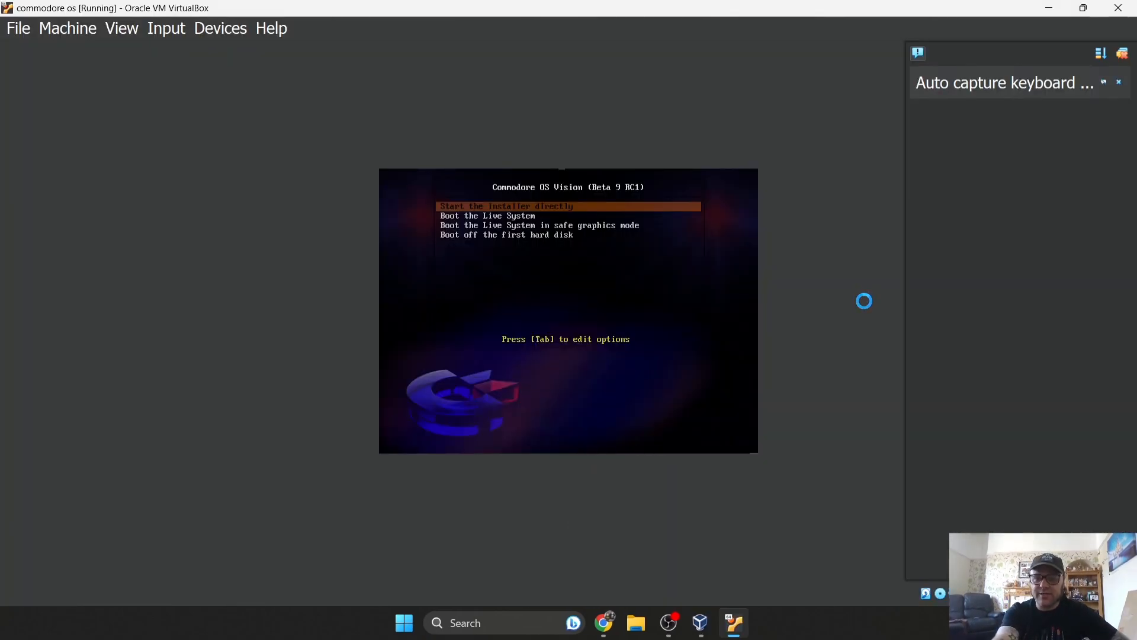
Choose Boot the Live System from the Commodore OS boot menu
key("Down")
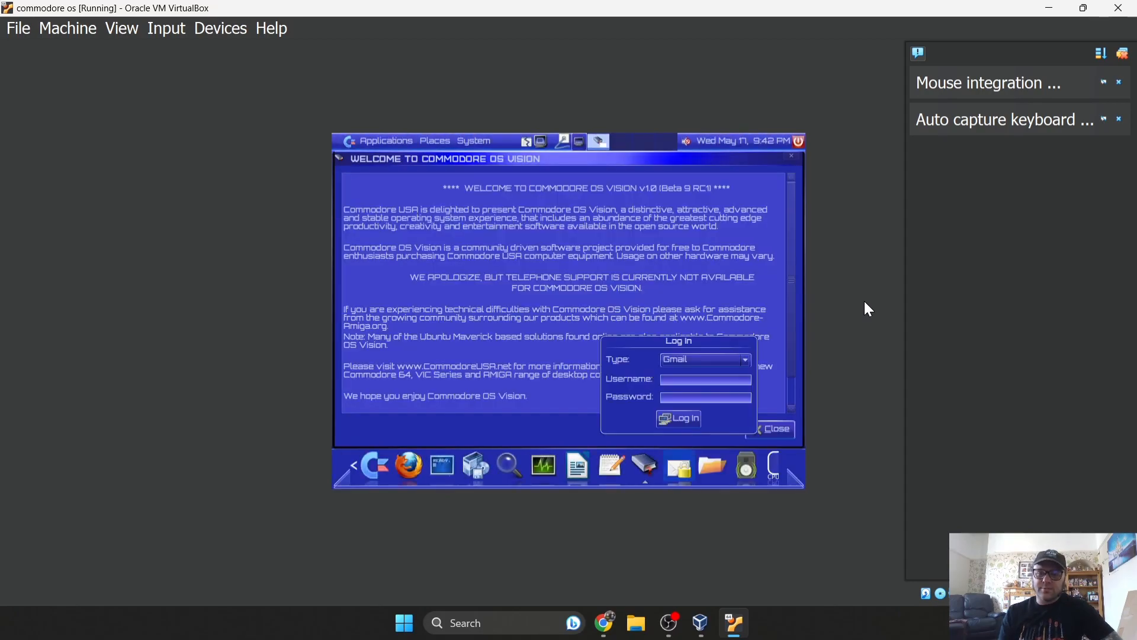
mouse_move(779, 426)
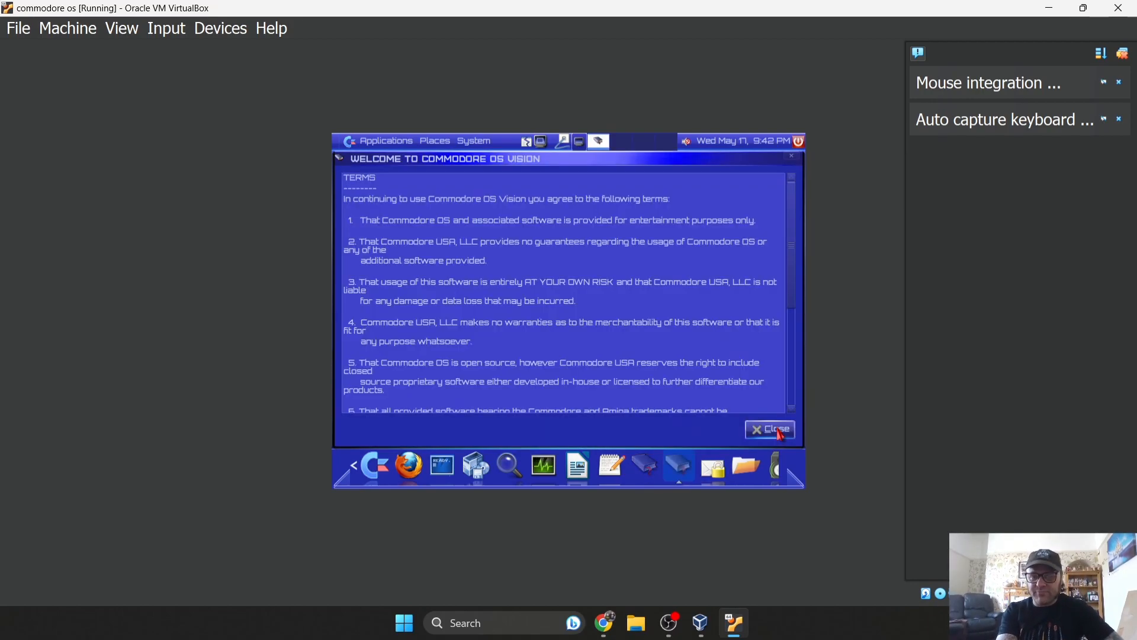
Close the welcome window, acknowledge the drivers notice, and accept installing Commodore OS Vision Extras
left_click(770, 429)
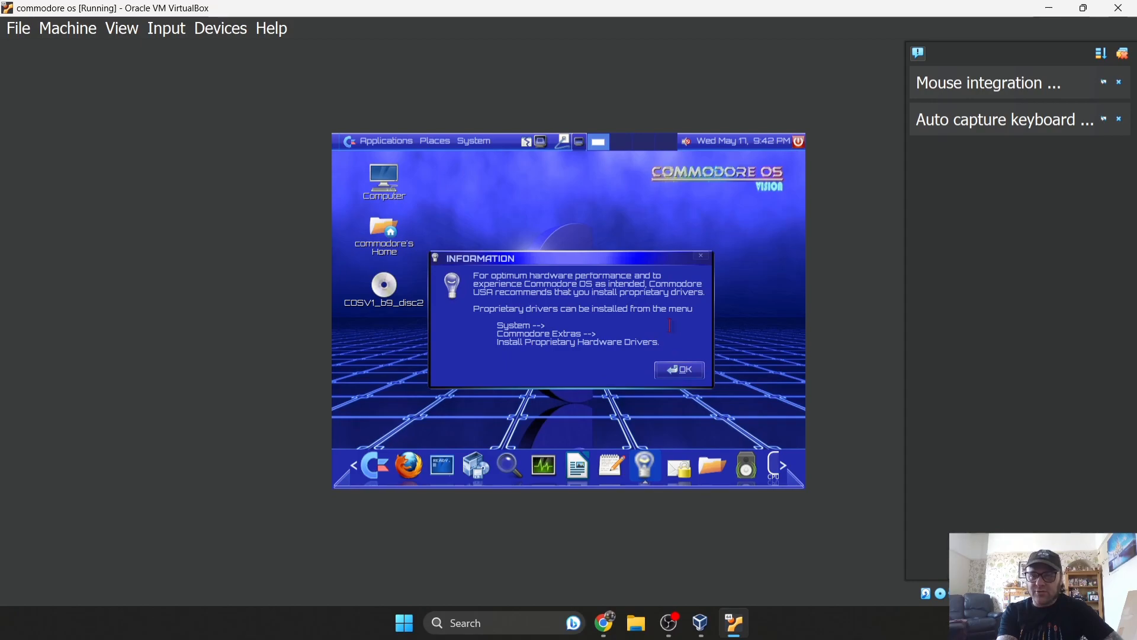
left_click(679, 369)
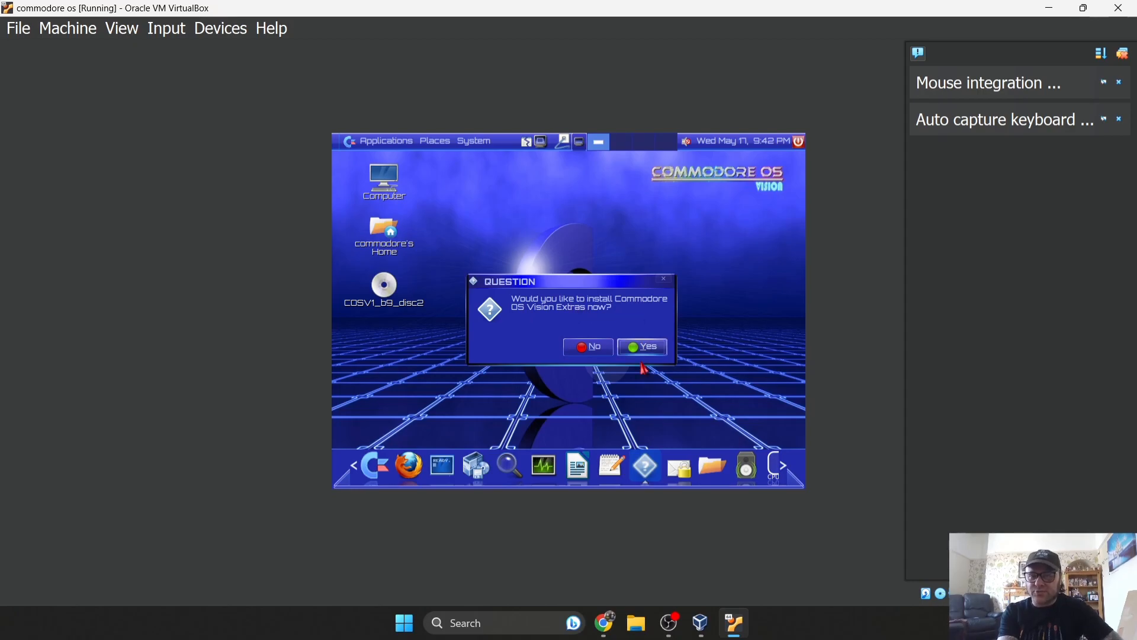
left_click(648, 346)
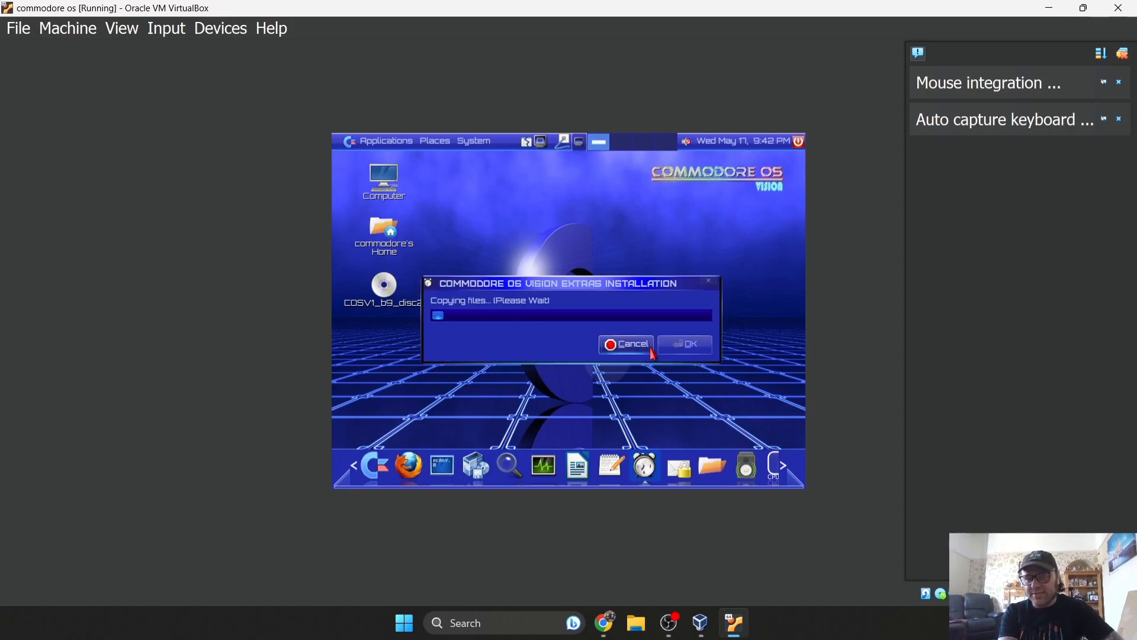
mouse_move(558, 294)
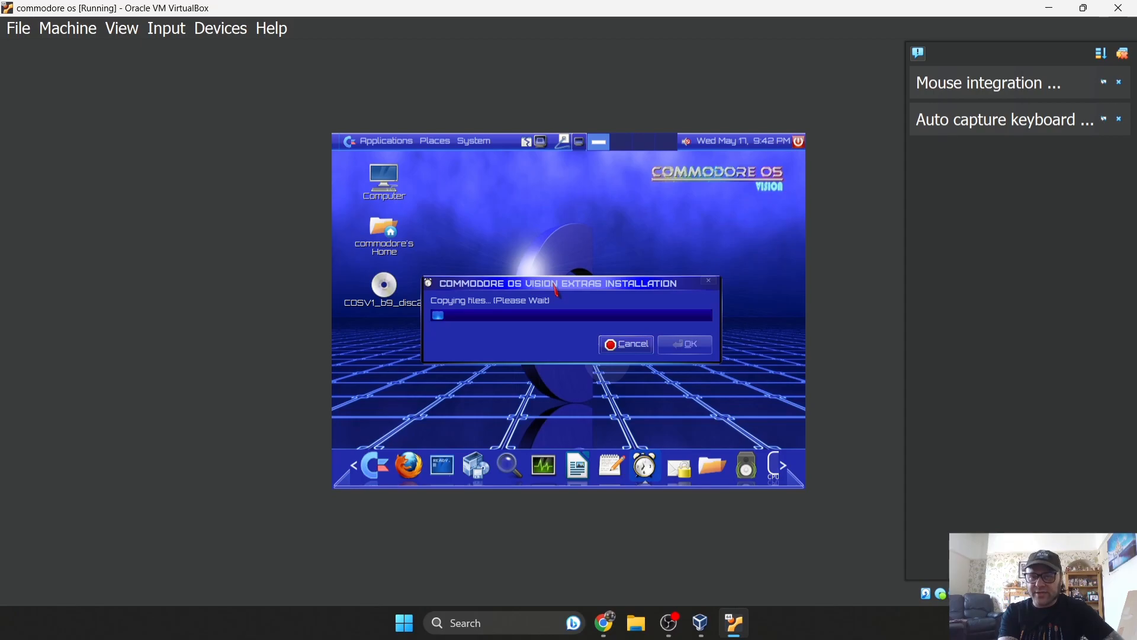
mouse_move(637, 291)
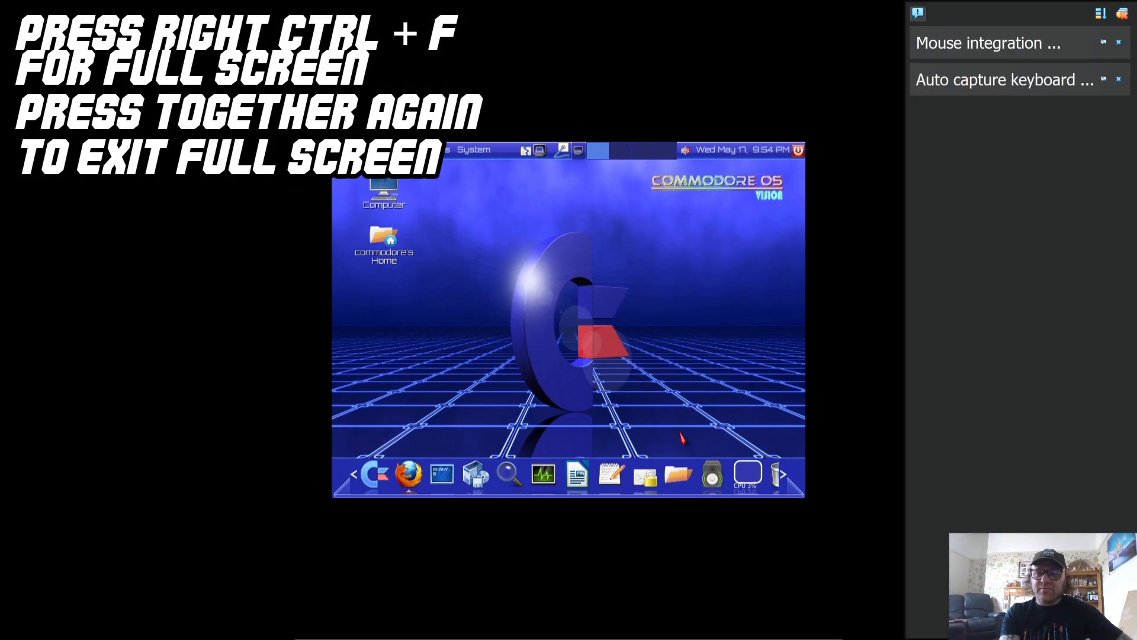
mouse_move(428, 444)
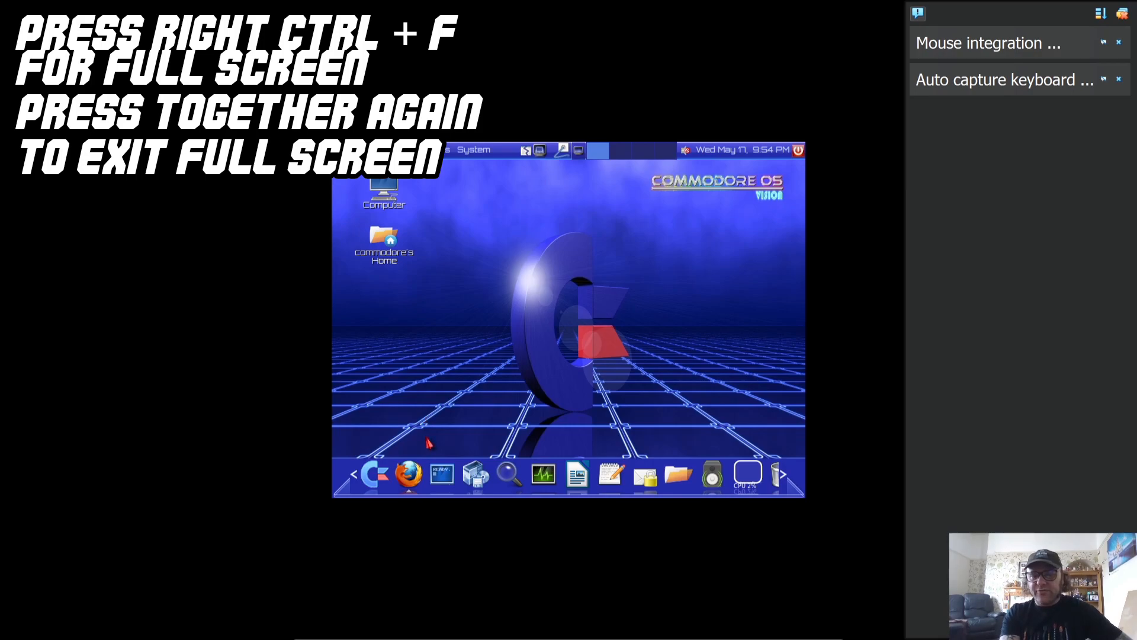
mouse_move(541, 435)
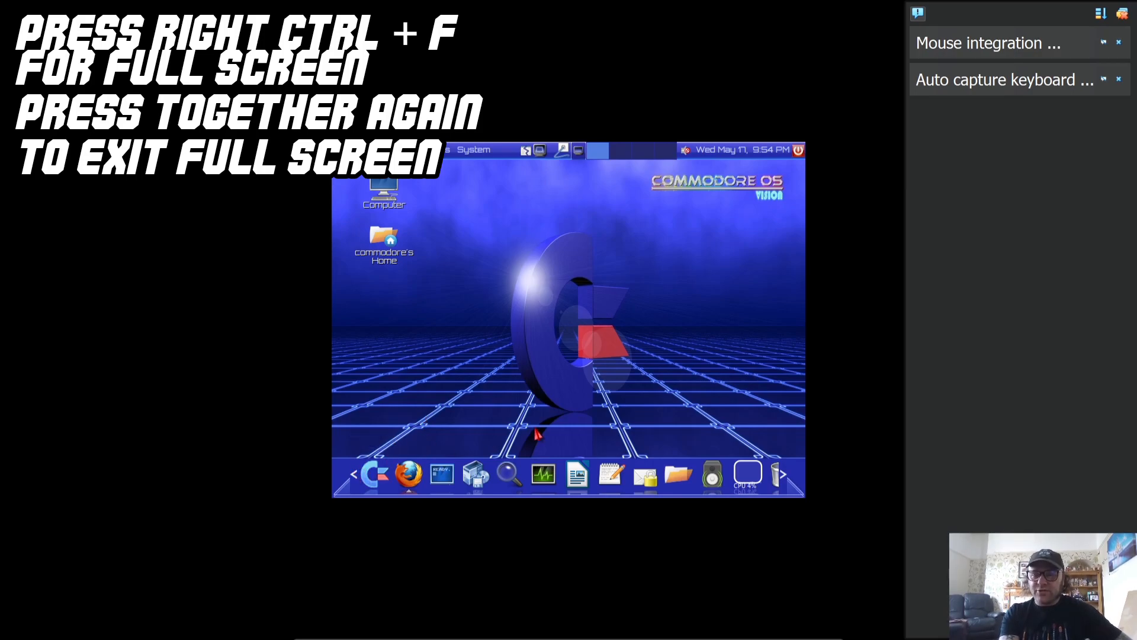
mouse_move(742, 315)
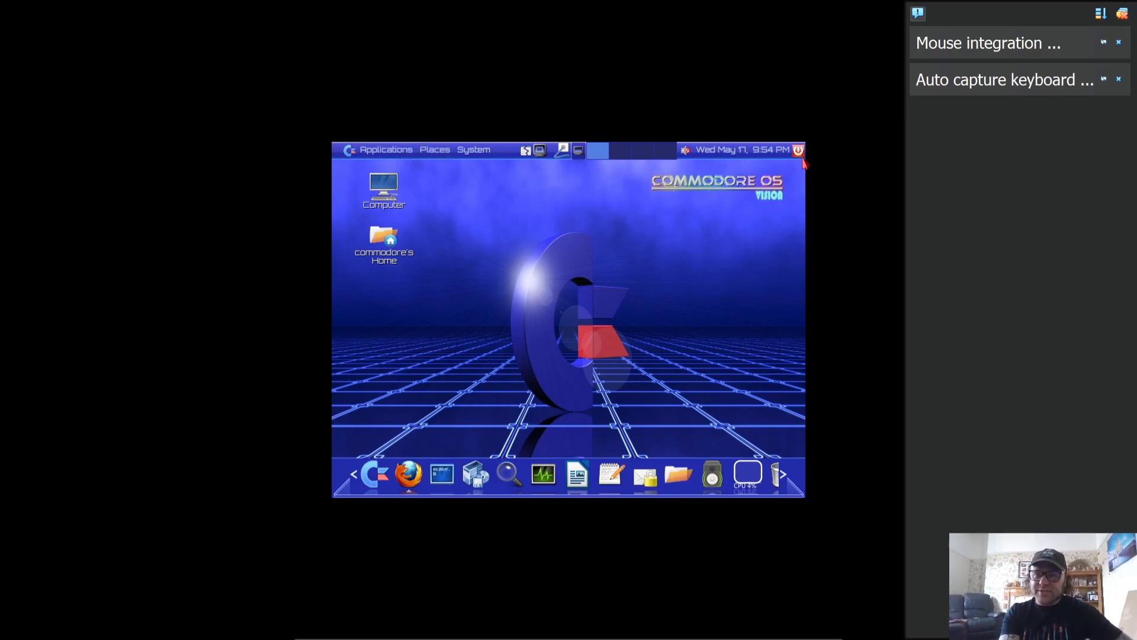
Shut down Commodore OS from the top panel's power menu
left_click(799, 151)
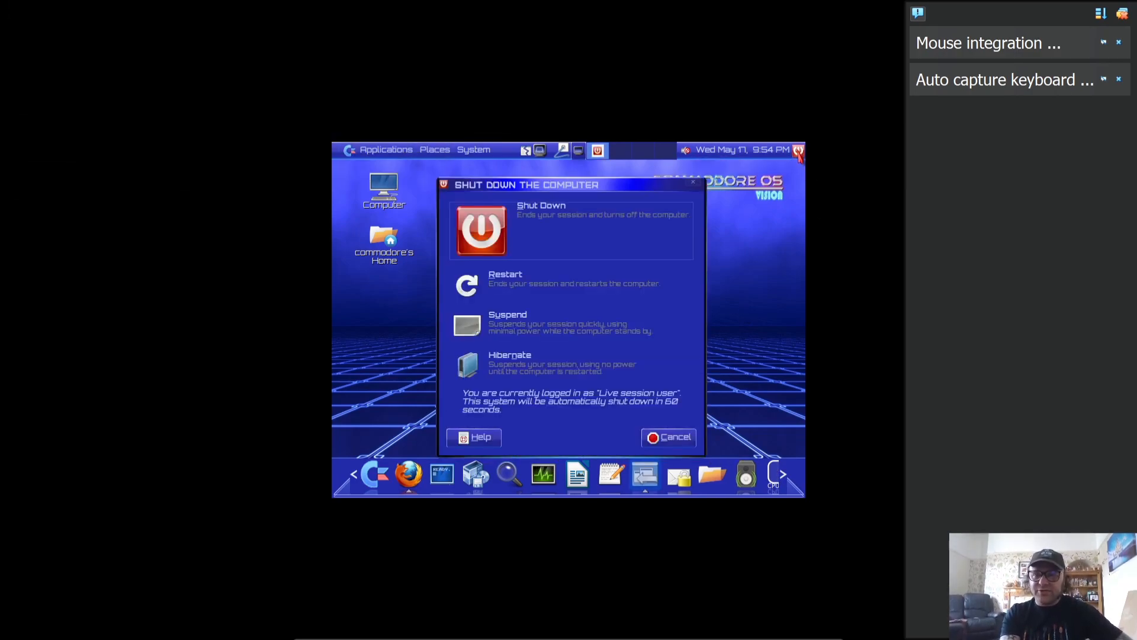
mouse_move(574, 299)
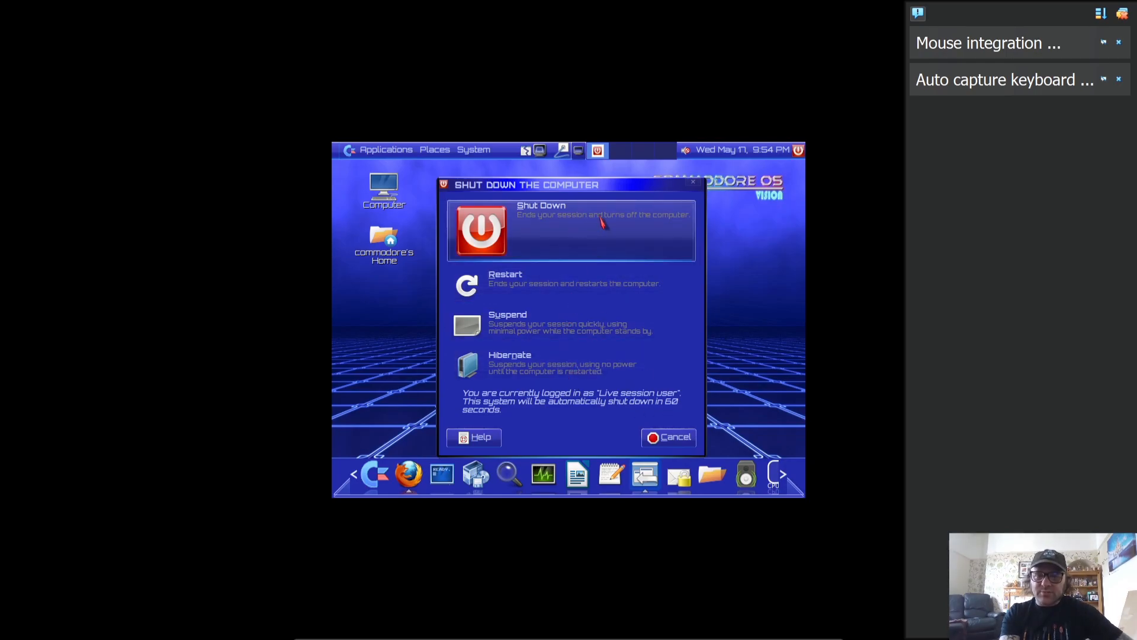
left_click(482, 231)
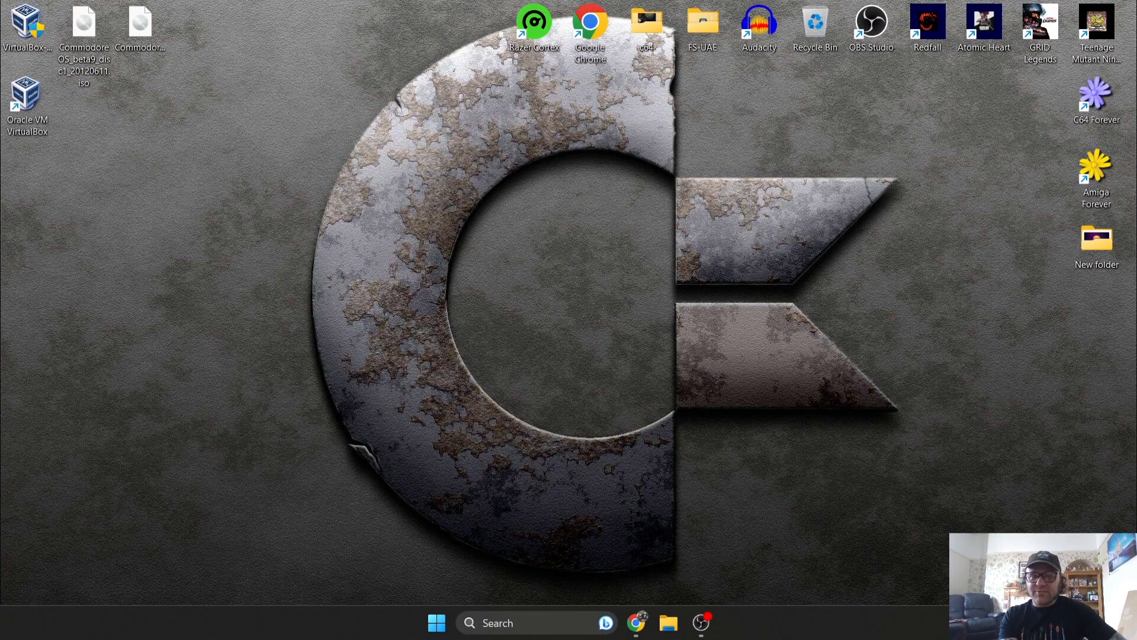
mouse_move(1108, 355)
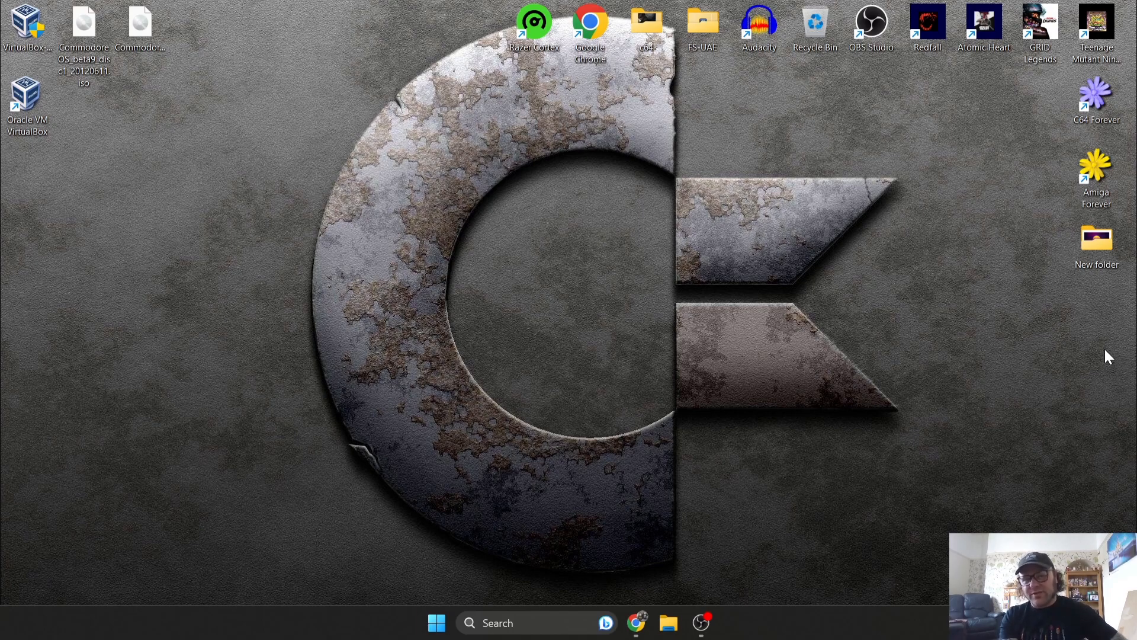
mouse_move(204, 87)
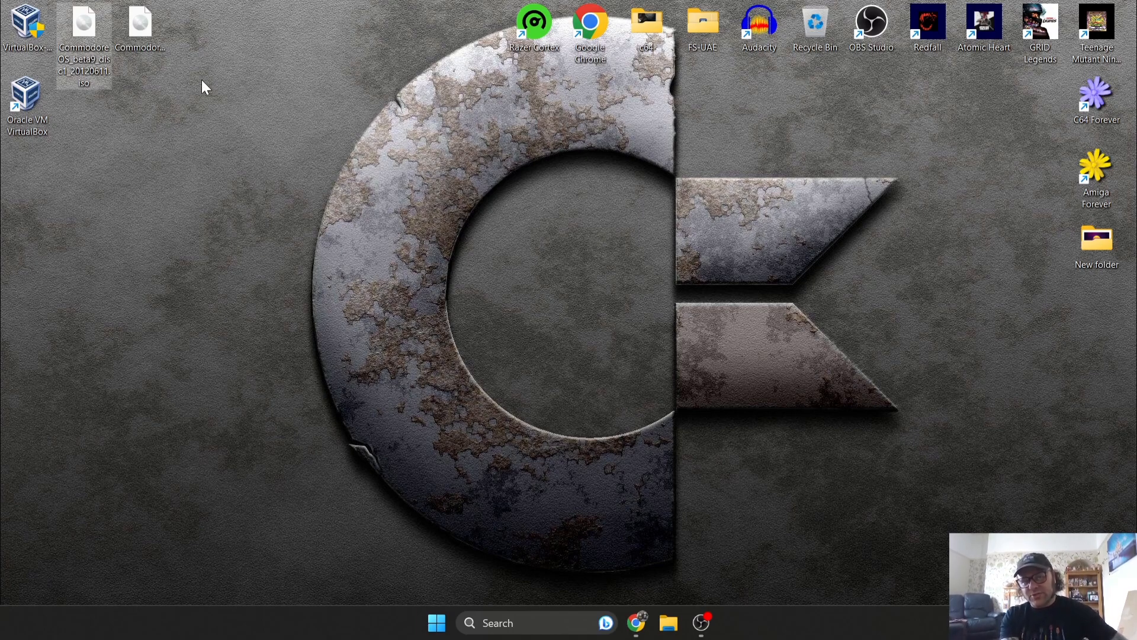
mouse_move(331, 107)
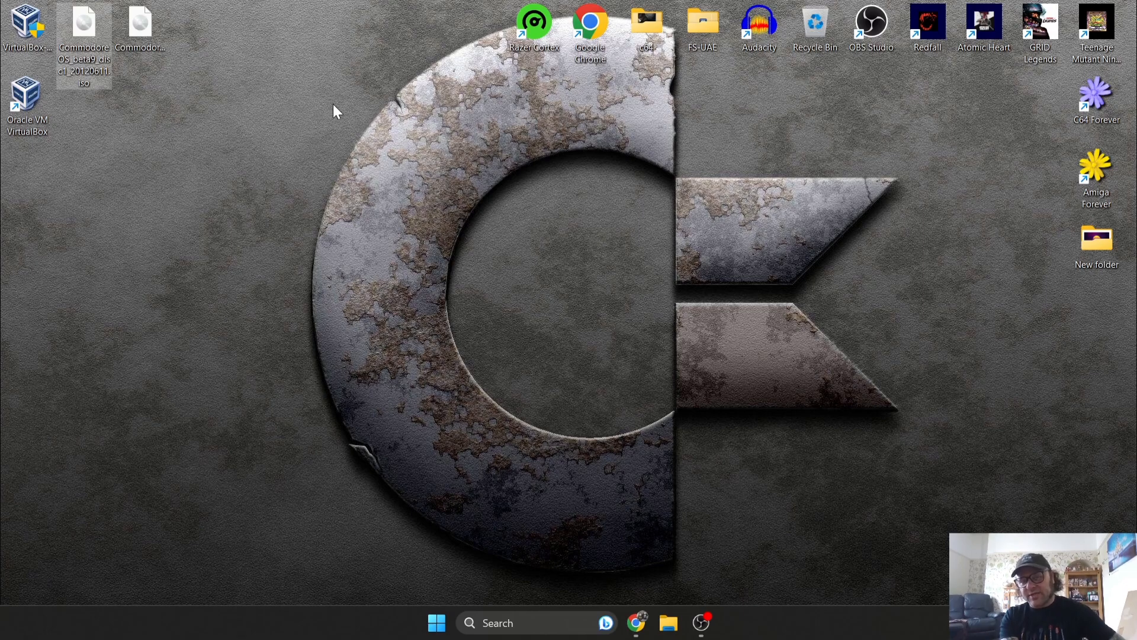
mouse_move(559, 141)
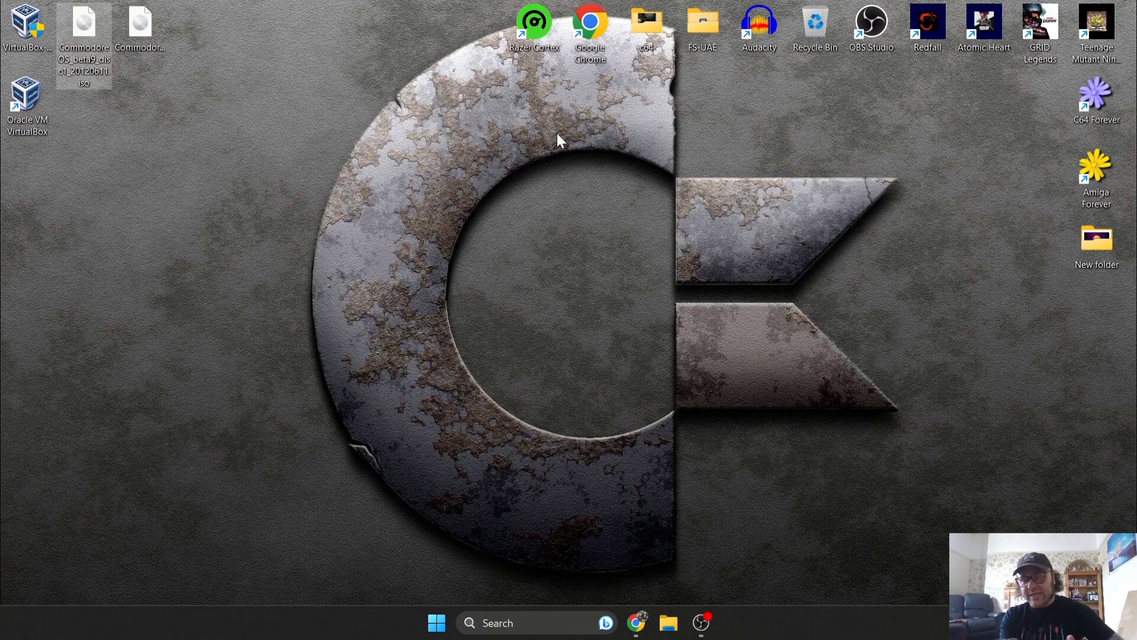